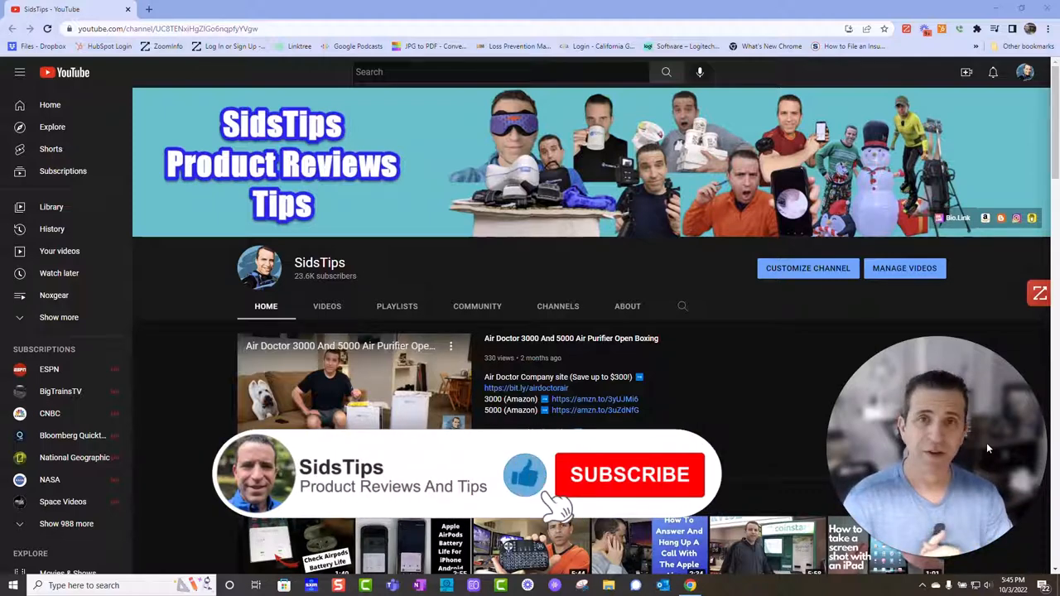
Step: Search Windows for 'snip' so Snipping Tool shows as the best match
{"action": "left_click", "coordinate": [630, 474]}
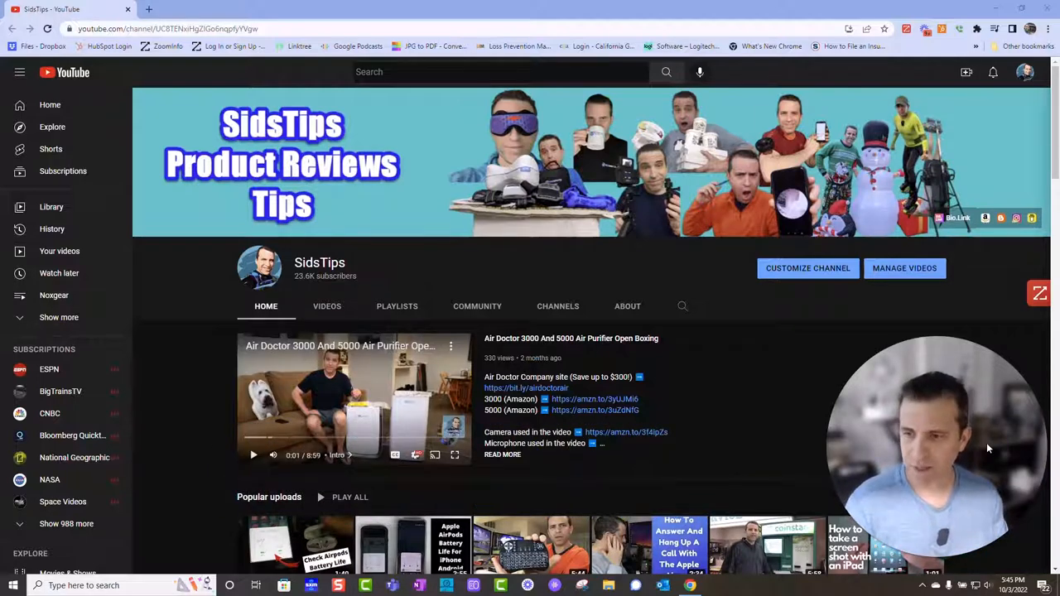
{"action": "left_click", "coordinate": [36, 586]}
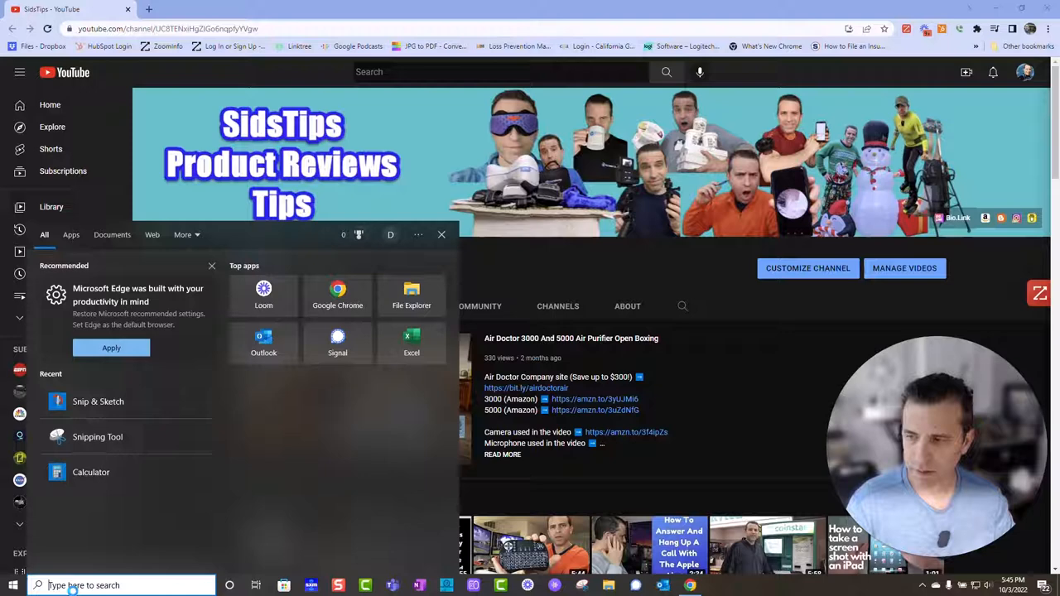
{"action": "type", "text": "snip"}
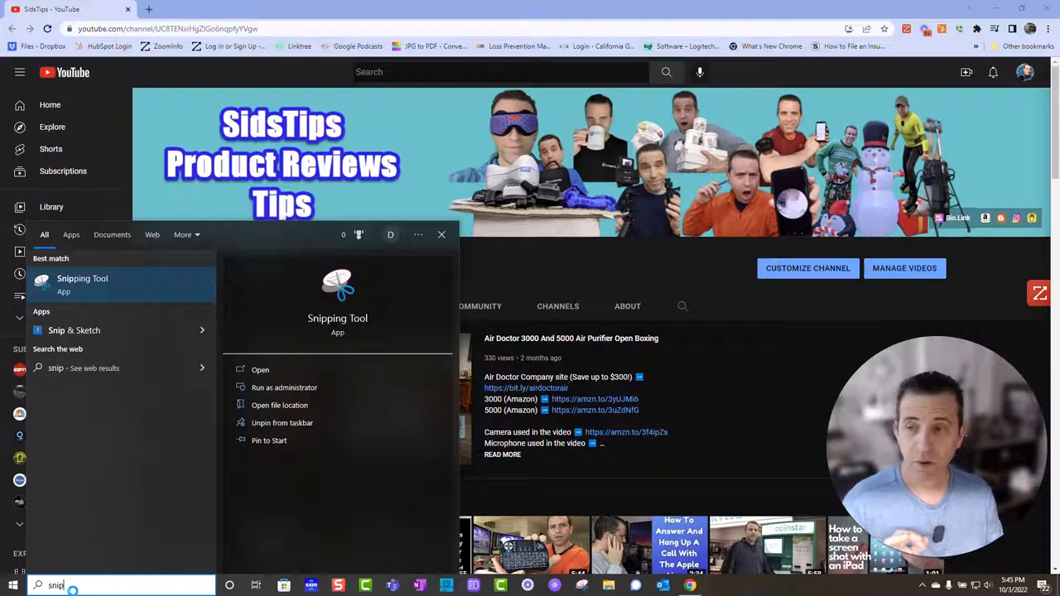
{"action": "mouse_move", "coordinate": [119, 331]}
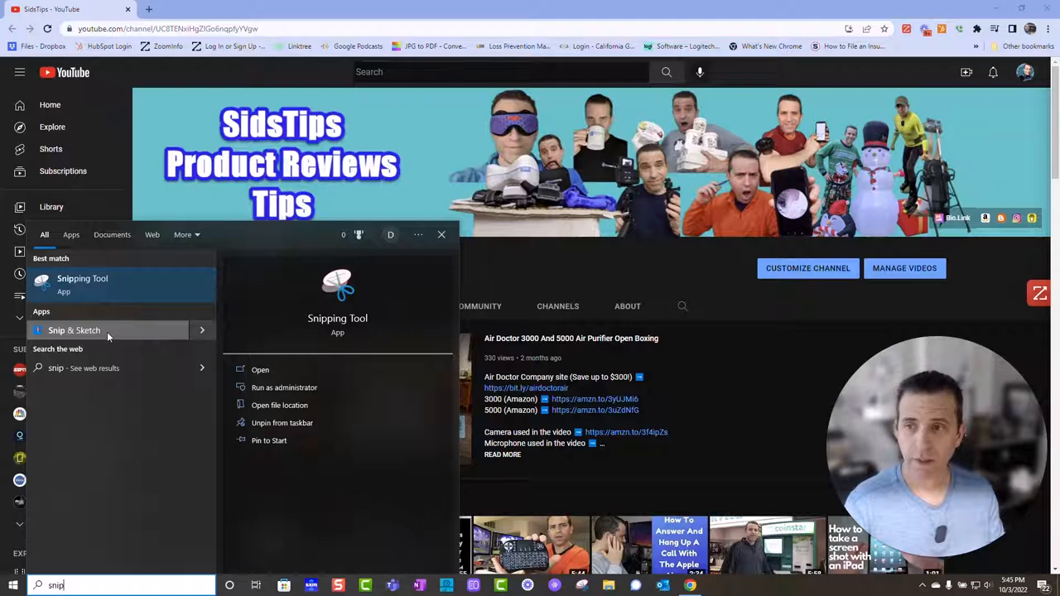
{"action": "mouse_move", "coordinate": [83, 278]}
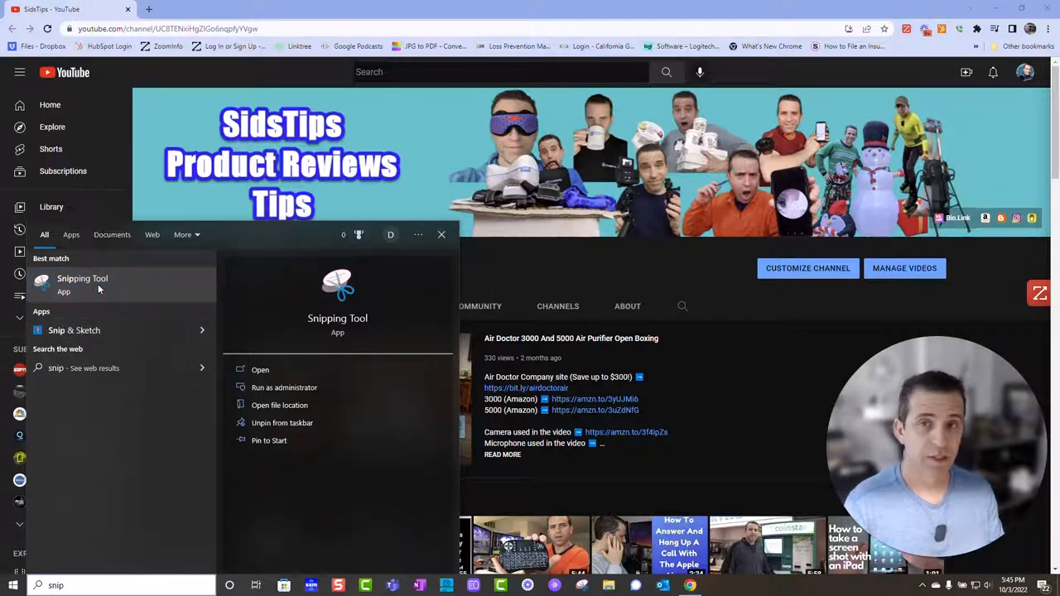
Step: Launch Snipping Tool and review its Mode, Delay and Options choices without changing anything
{"action": "left_click", "coordinate": [83, 278]}
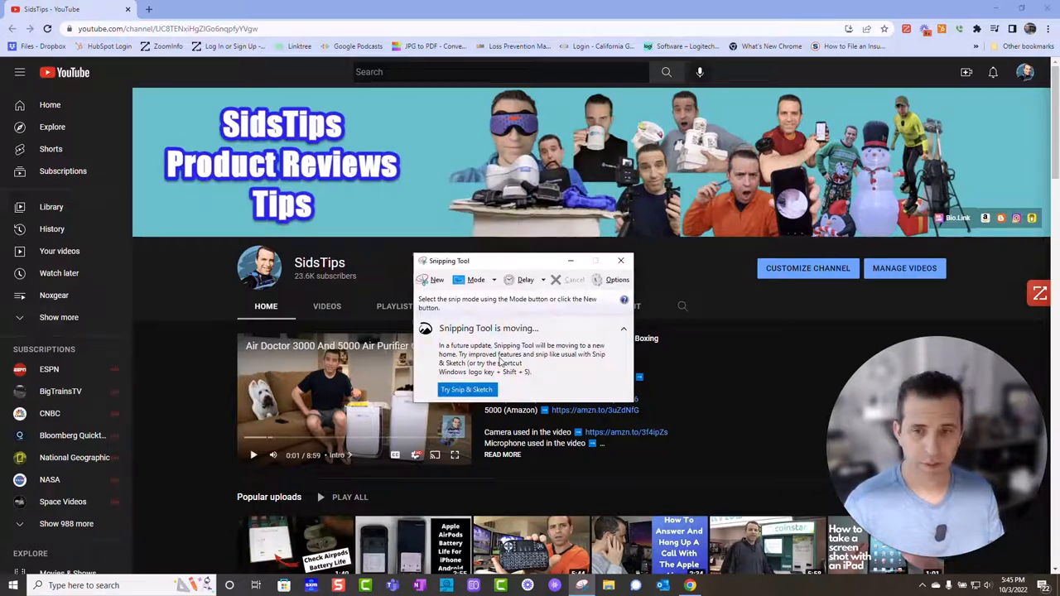
{"action": "mouse_move", "coordinate": [546, 351]}
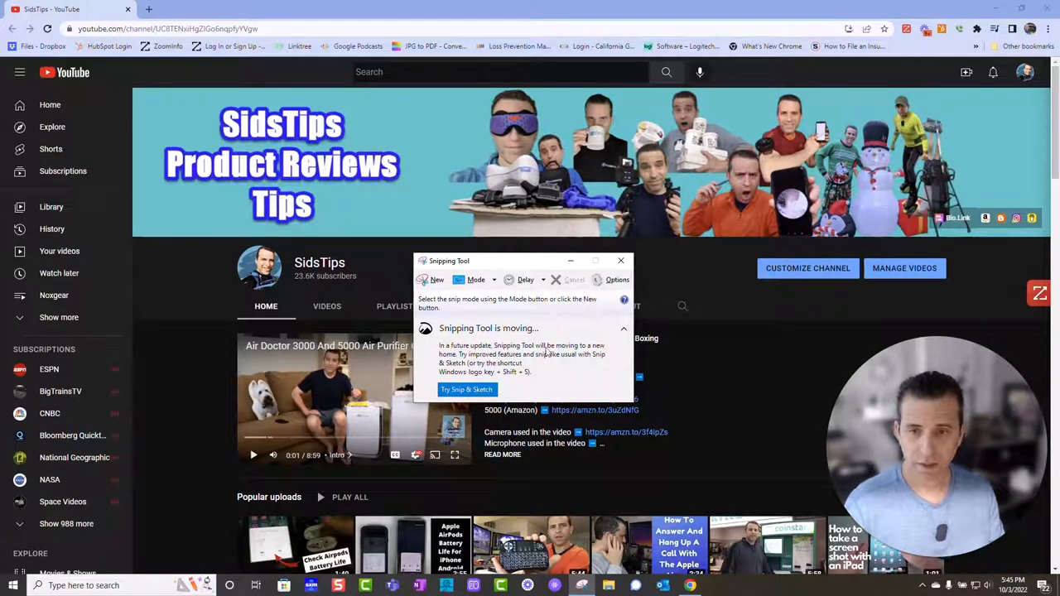
{"action": "mouse_move", "coordinate": [477, 371]}
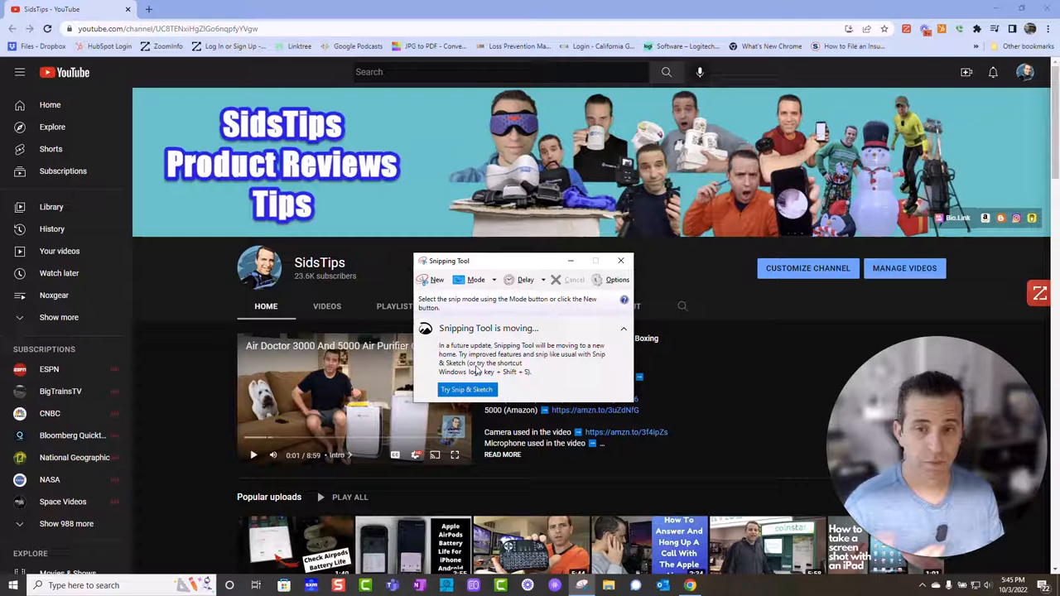
{"action": "mouse_move", "coordinate": [515, 381]}
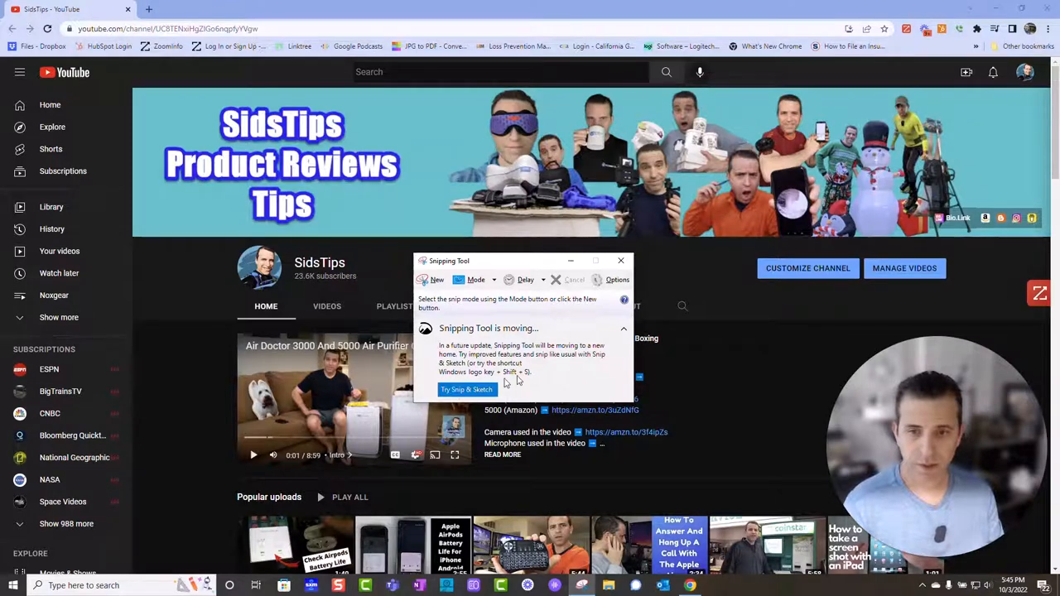
{"action": "mouse_move", "coordinate": [531, 387]}
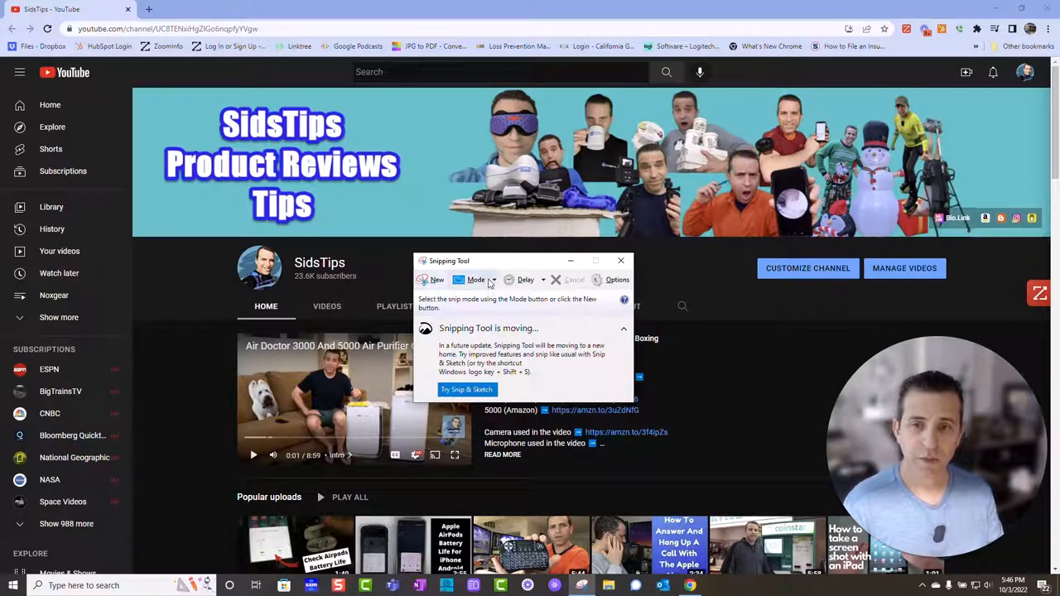
{"action": "left_click", "coordinate": [492, 278]}
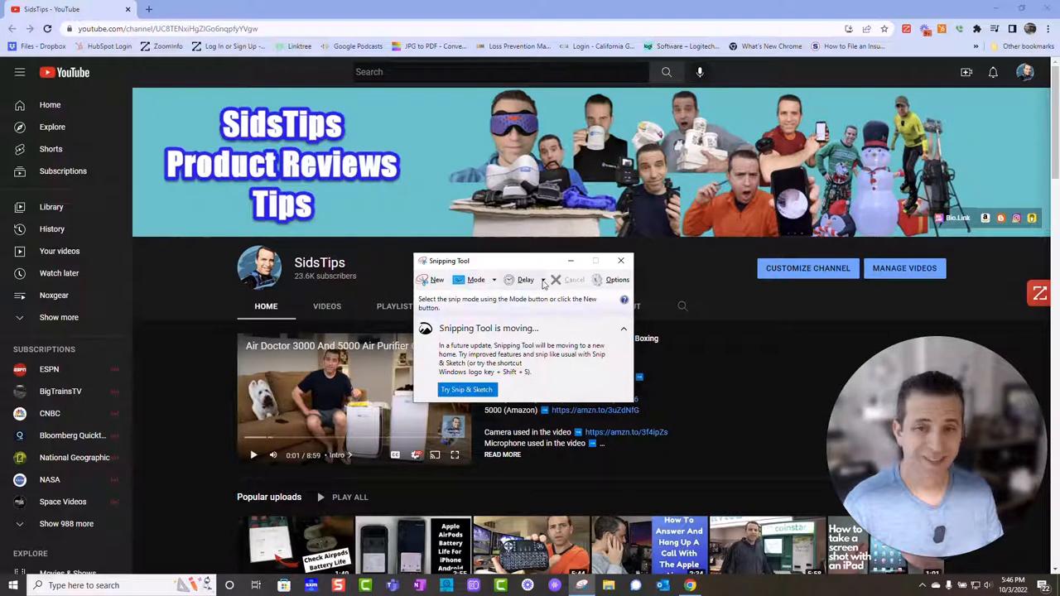
{"action": "left_click", "coordinate": [526, 278]}
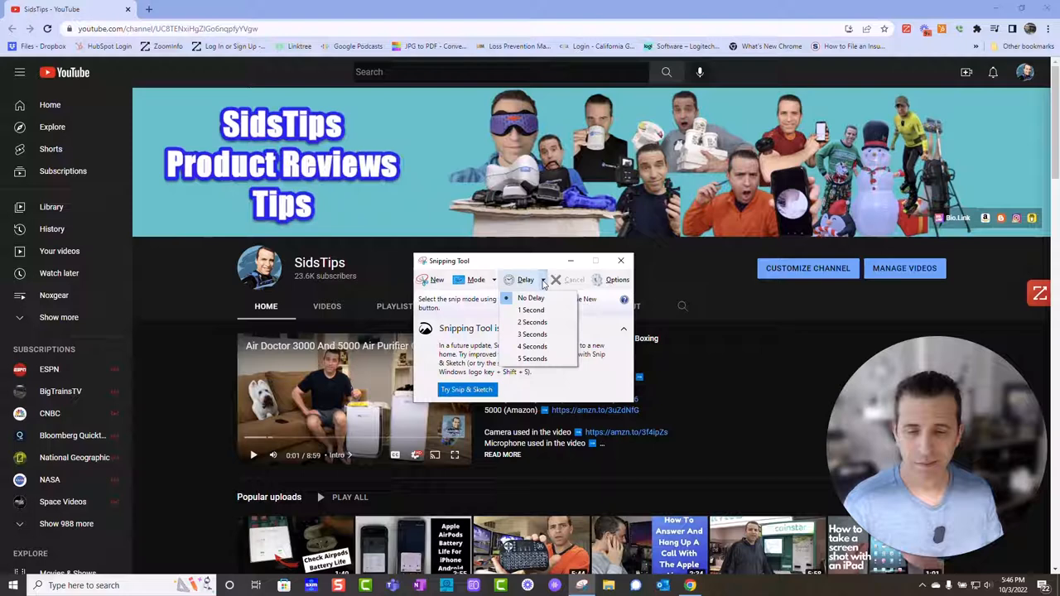
{"action": "left_click", "coordinate": [526, 278]}
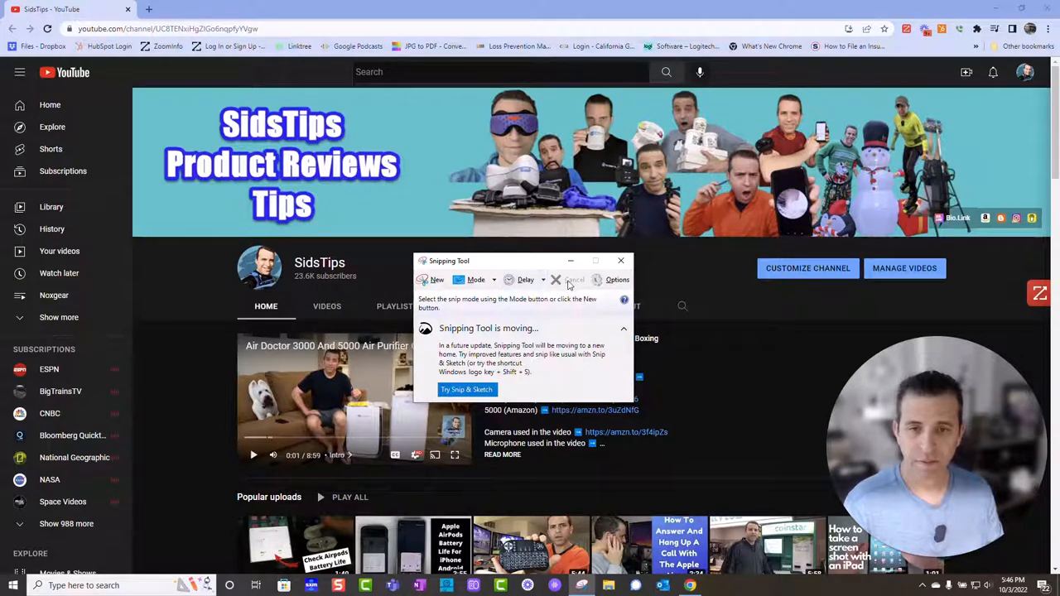
{"action": "left_click", "coordinate": [615, 278]}
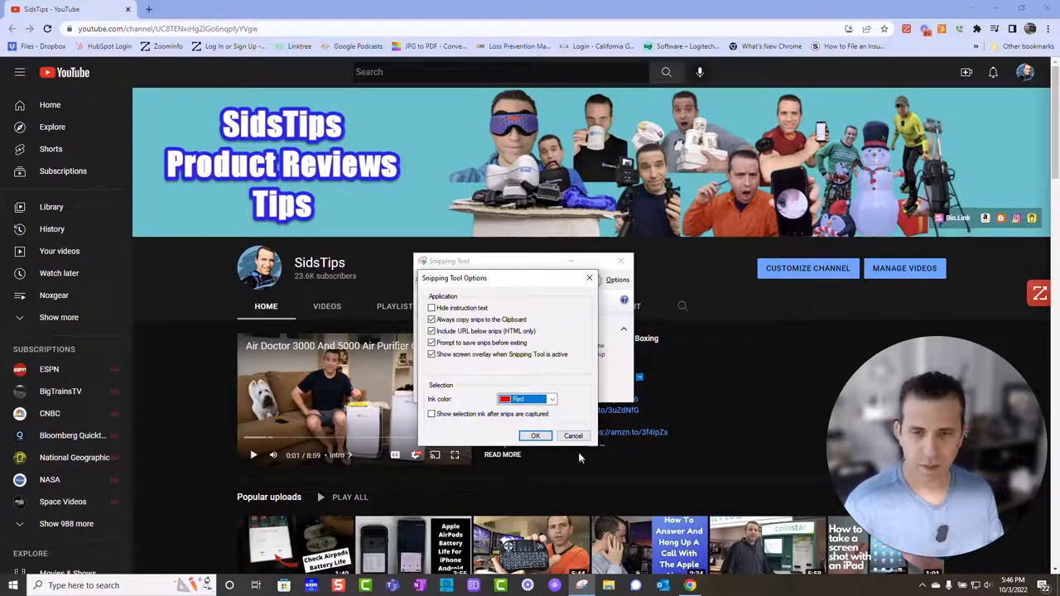
{"action": "left_click", "coordinate": [535, 435]}
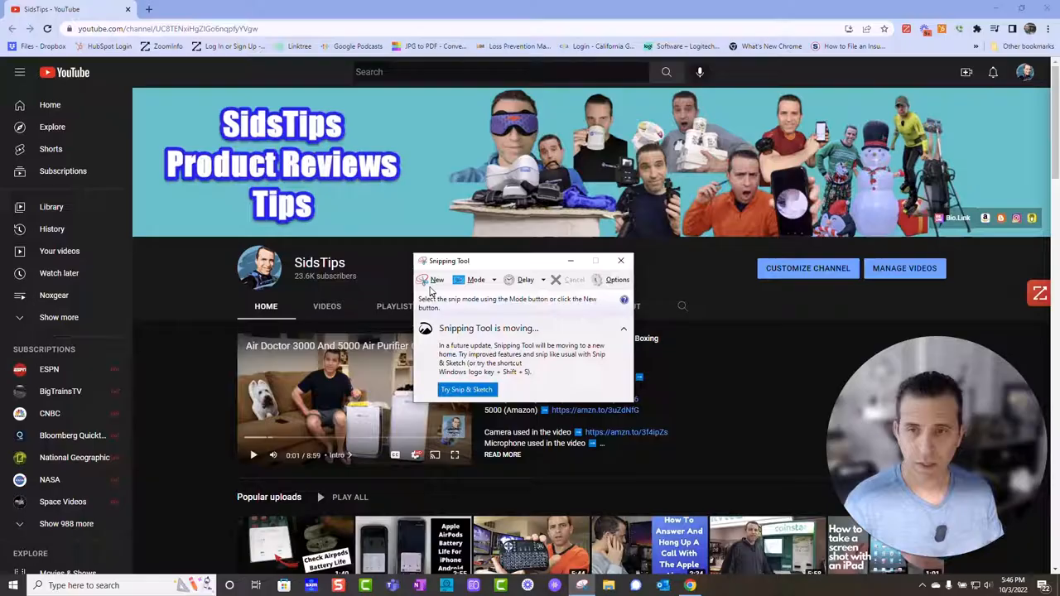
Step: Start a new Free-form snip around the channel tabs and featured video description
{"action": "left_click", "coordinate": [432, 278]}
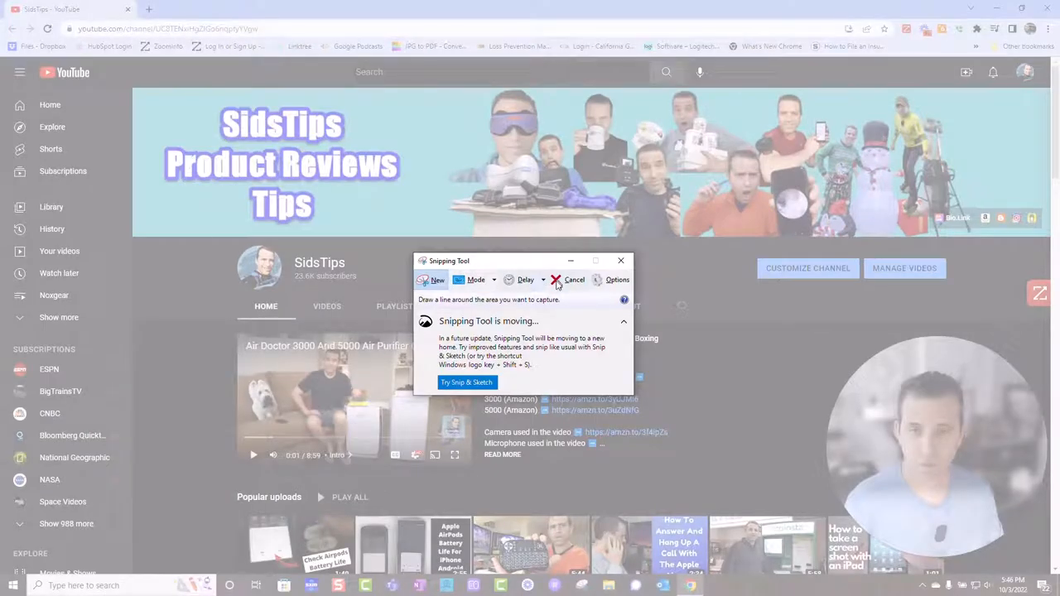
{"action": "mouse_move", "coordinate": [573, 279]}
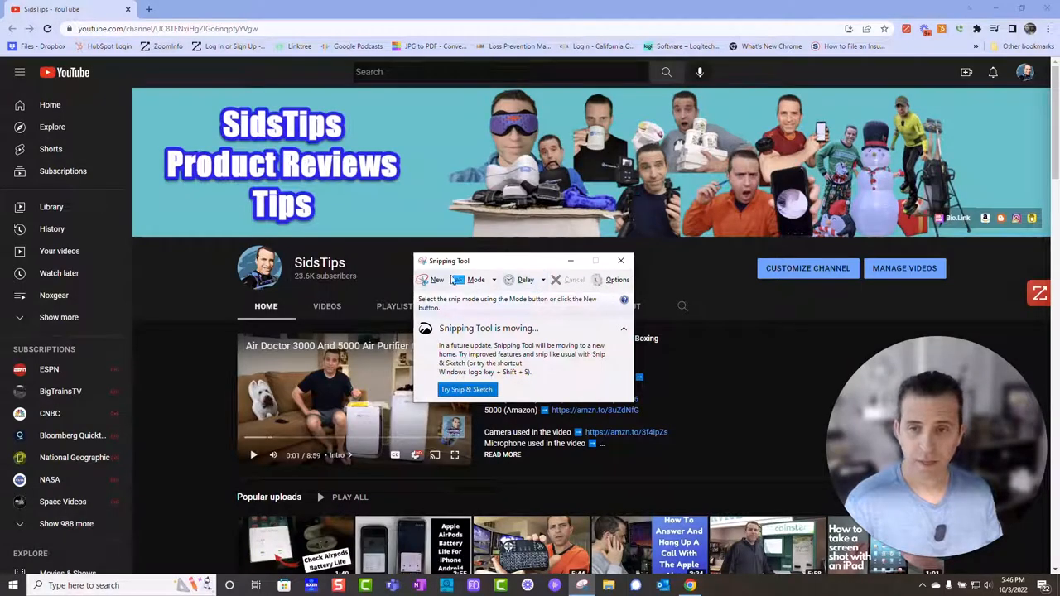
{"action": "left_click", "coordinate": [493, 278]}
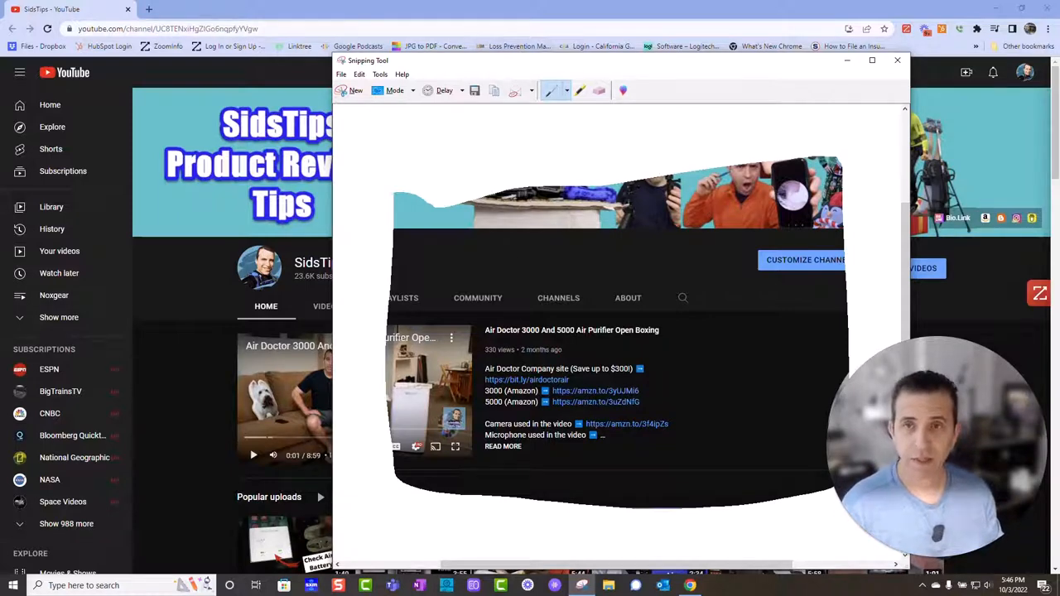
{"action": "mouse_move", "coordinate": [494, 91]}
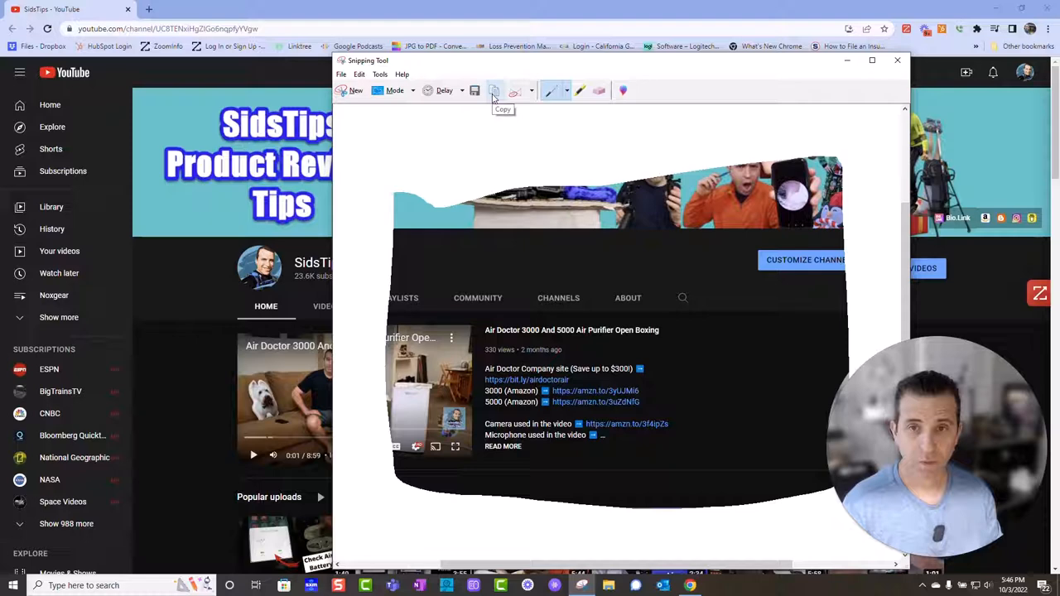
{"action": "mouse_move", "coordinate": [474, 90]}
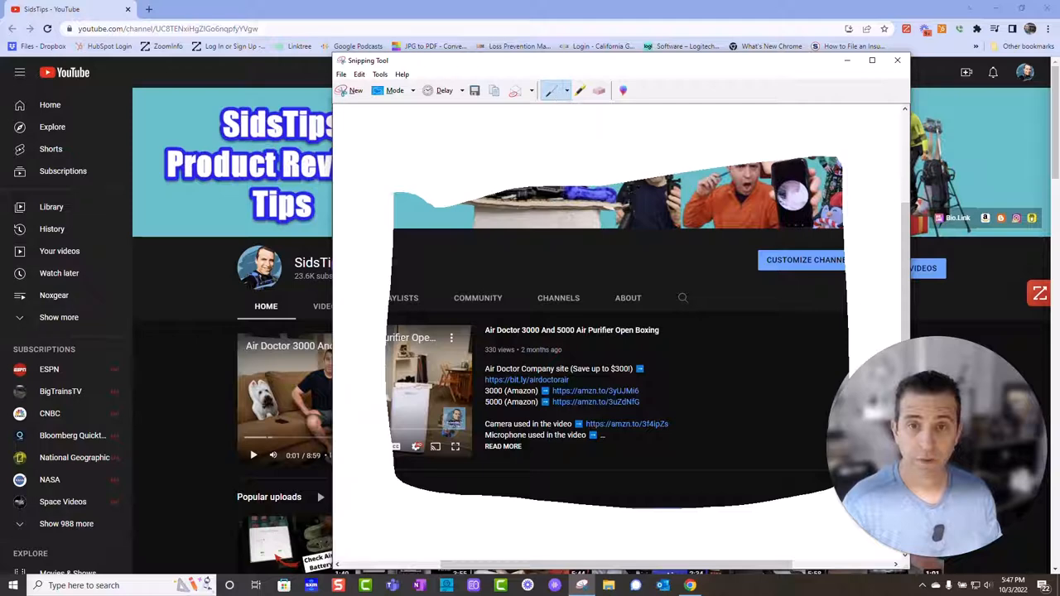
Step: Customise the pen to a thick red colour with a chosen tip shape
{"action": "left_click", "coordinate": [567, 89]}
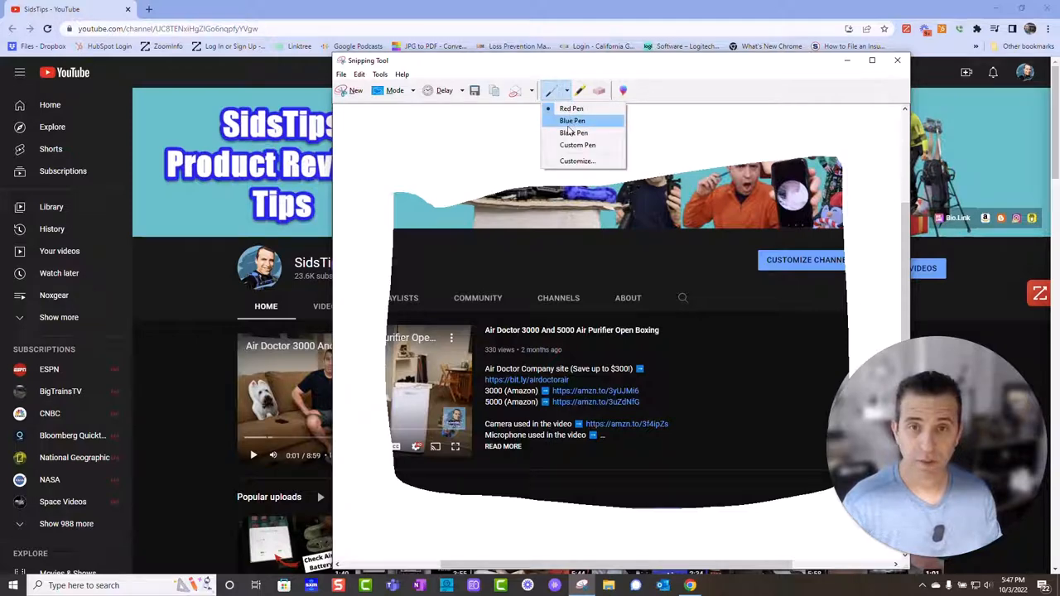
{"action": "left_click", "coordinate": [576, 161]}
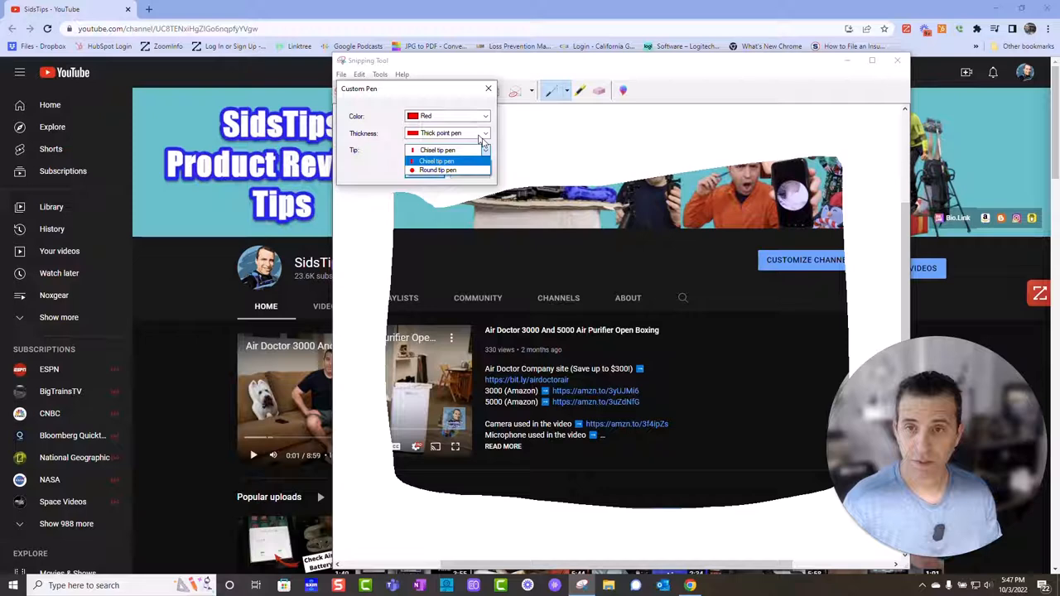
{"action": "left_click", "coordinate": [437, 149]}
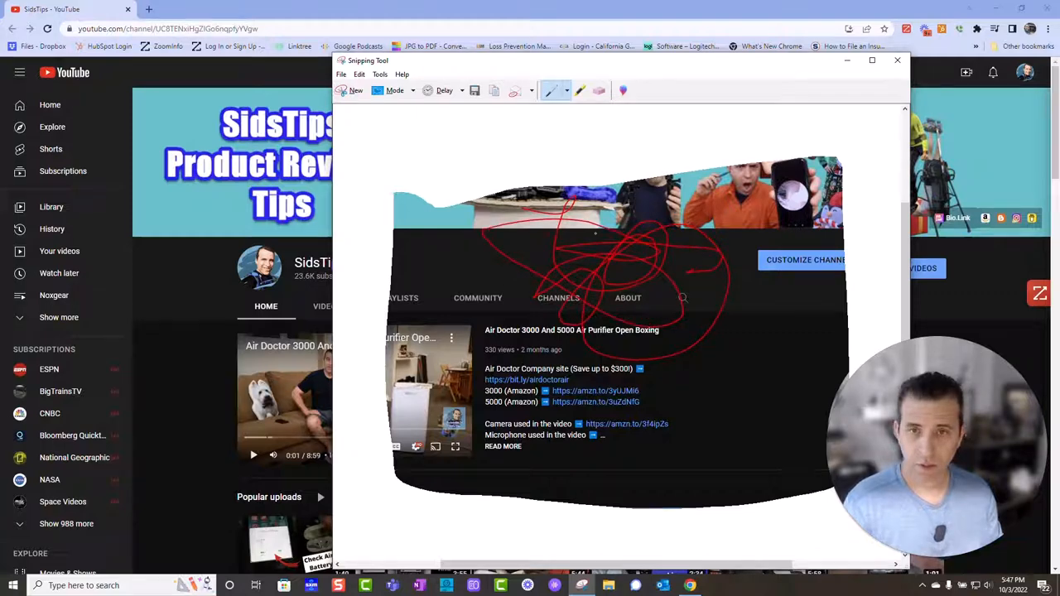
{"action": "mouse_move", "coordinate": [580, 91]}
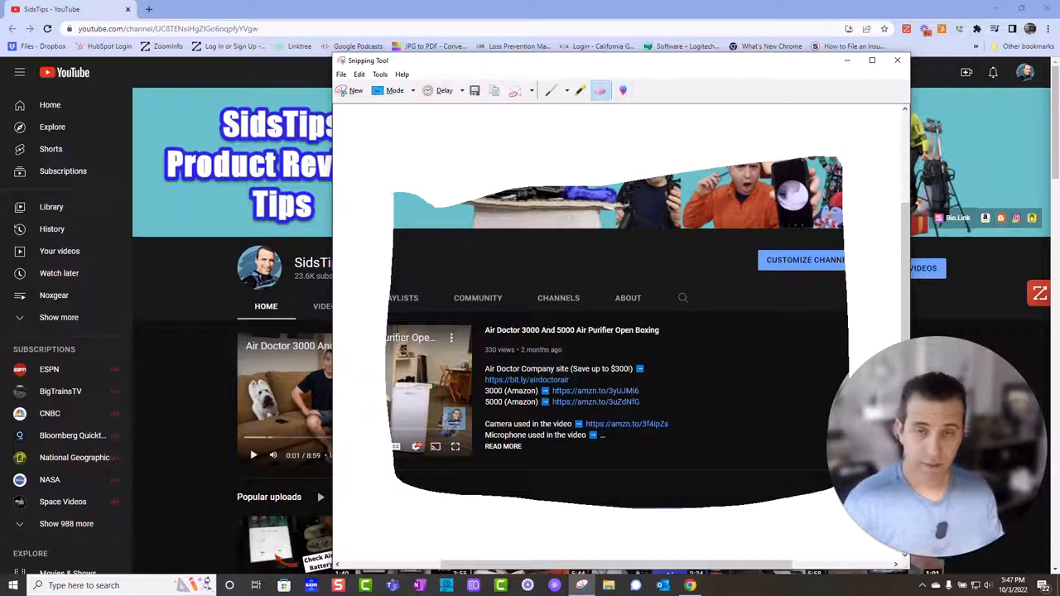
{"action": "mouse_move", "coordinate": [622, 91]}
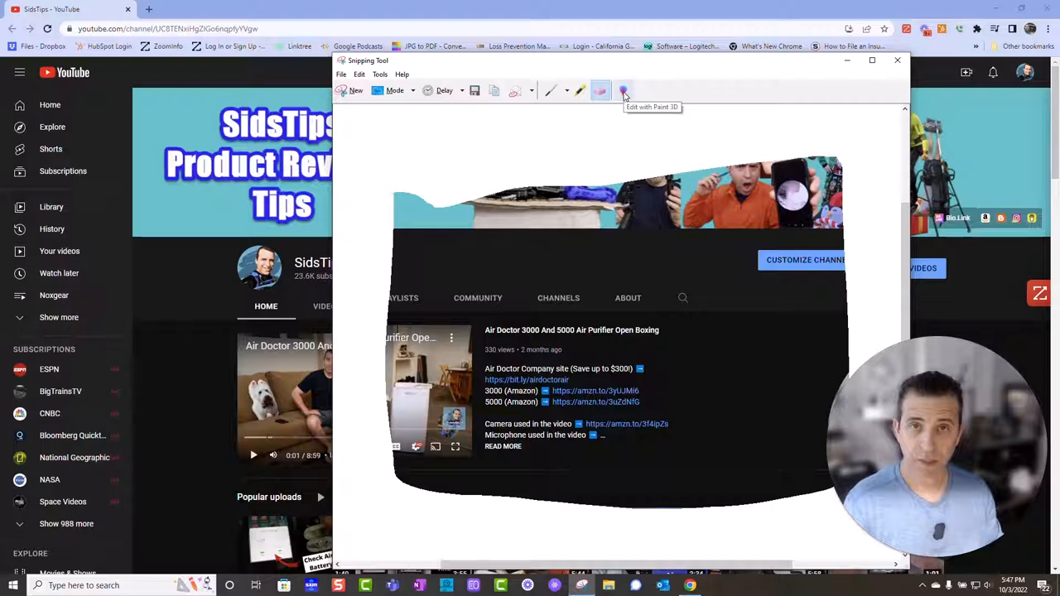
Step: Send the snip to Paint 3D, then close it with Don't save to return to Snipping Tool
{"action": "left_click", "coordinate": [622, 91]}
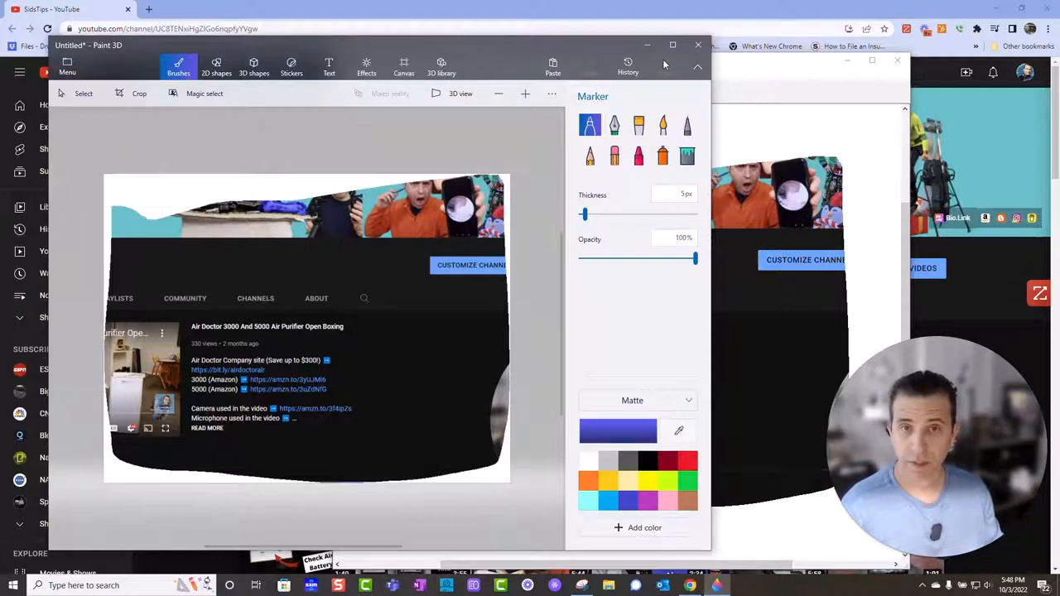
{"action": "left_click", "coordinate": [699, 45]}
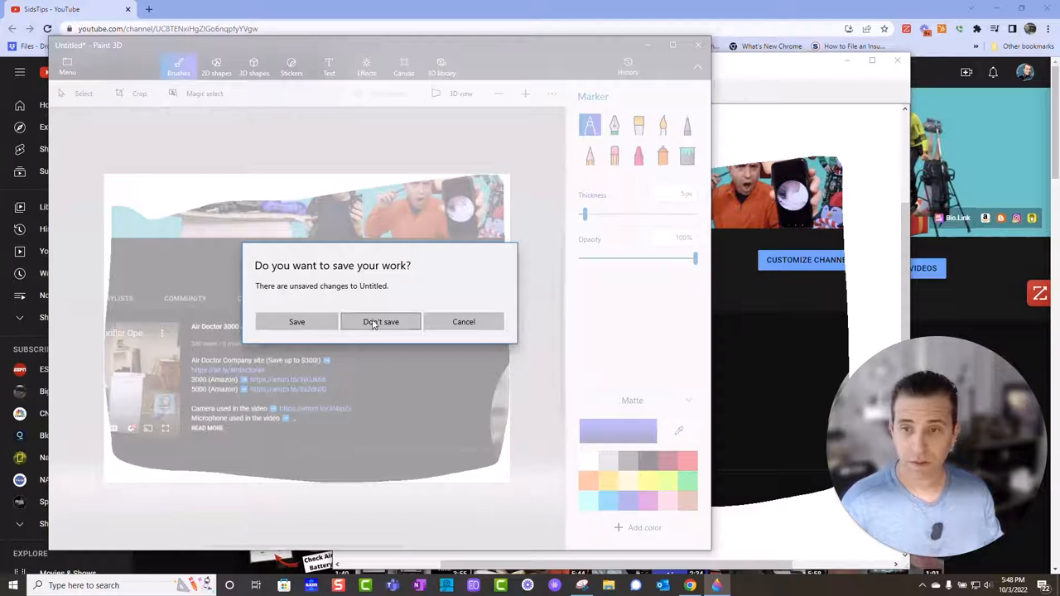
{"action": "left_click", "coordinate": [381, 321]}
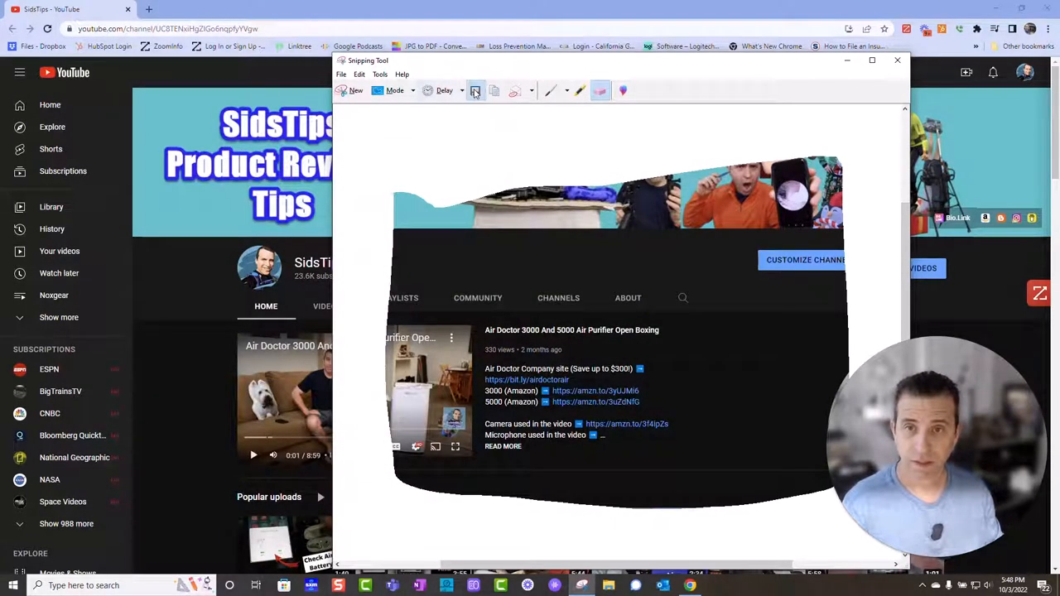
Step: Save the free-form snip to Downloads as JPEG named 'test 1'
{"action": "left_click", "coordinate": [474, 91]}
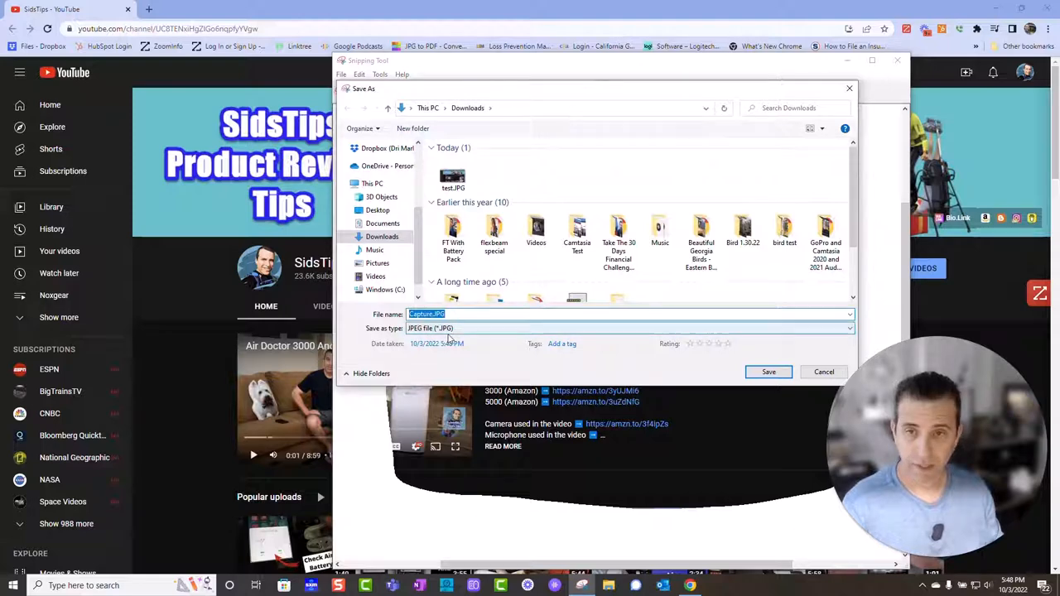
{"action": "type", "text": "test 1"}
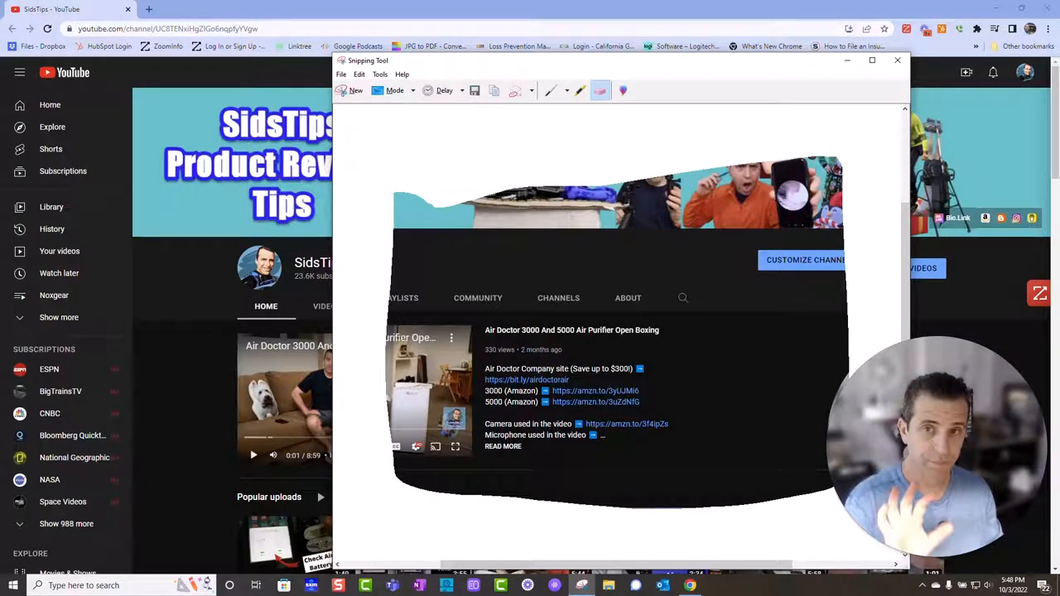
{"action": "left_click", "coordinate": [394, 89]}
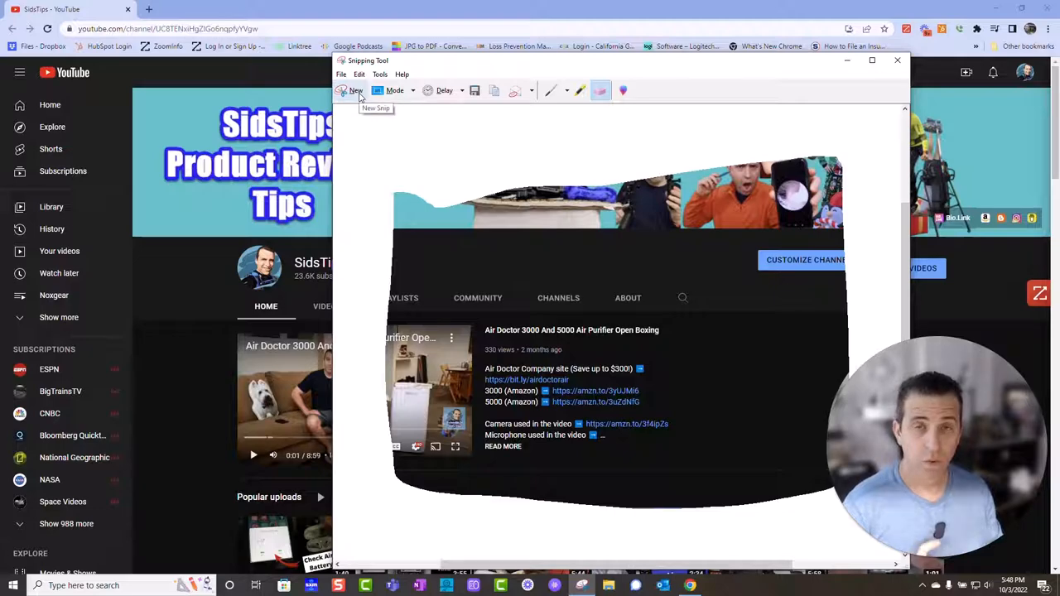
Step: Switch the mode to Full-screen Snip and capture the whole YouTube channel page
{"action": "left_click", "coordinate": [351, 90]}
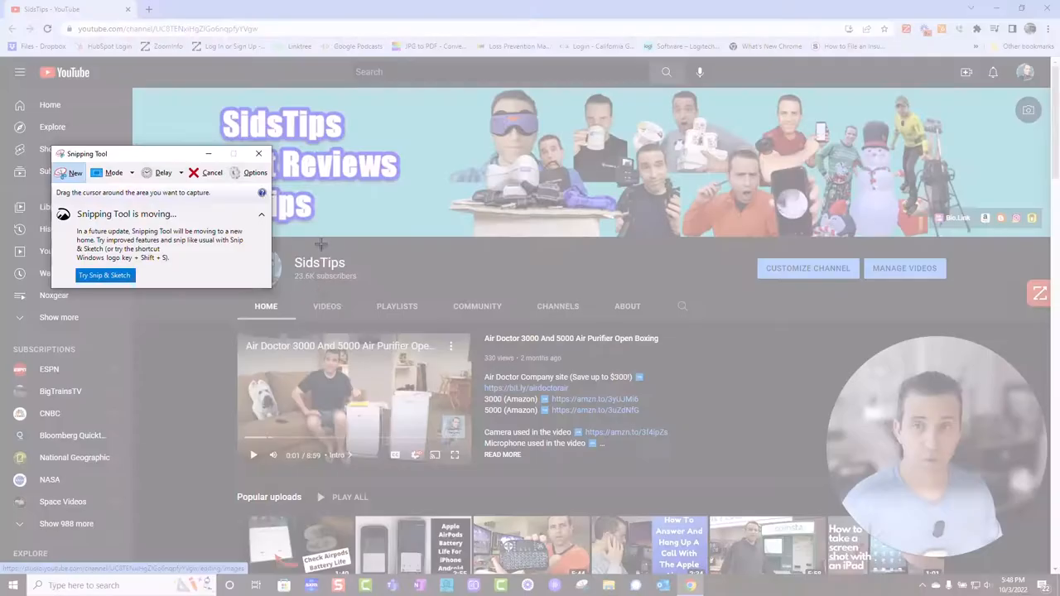
{"action": "left_click", "coordinate": [344, 151]}
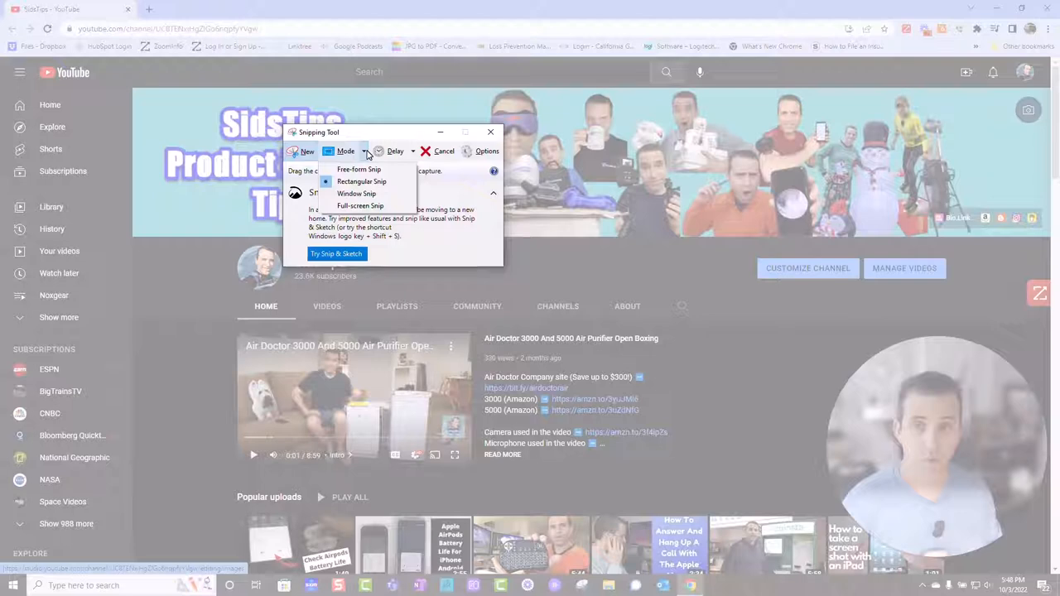
{"action": "mouse_move", "coordinate": [361, 205]}
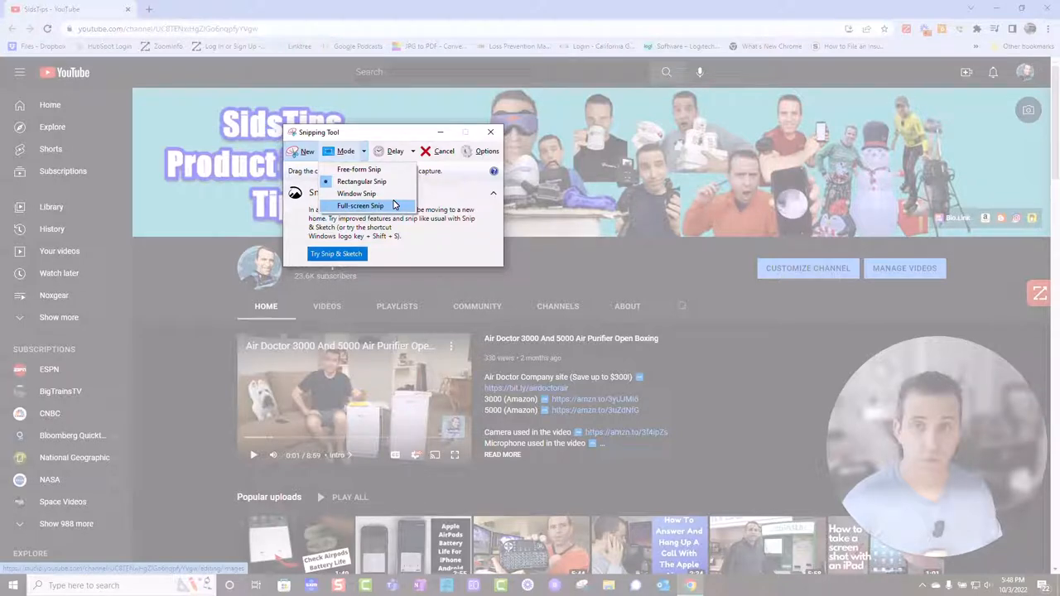
{"action": "left_click", "coordinate": [361, 205]}
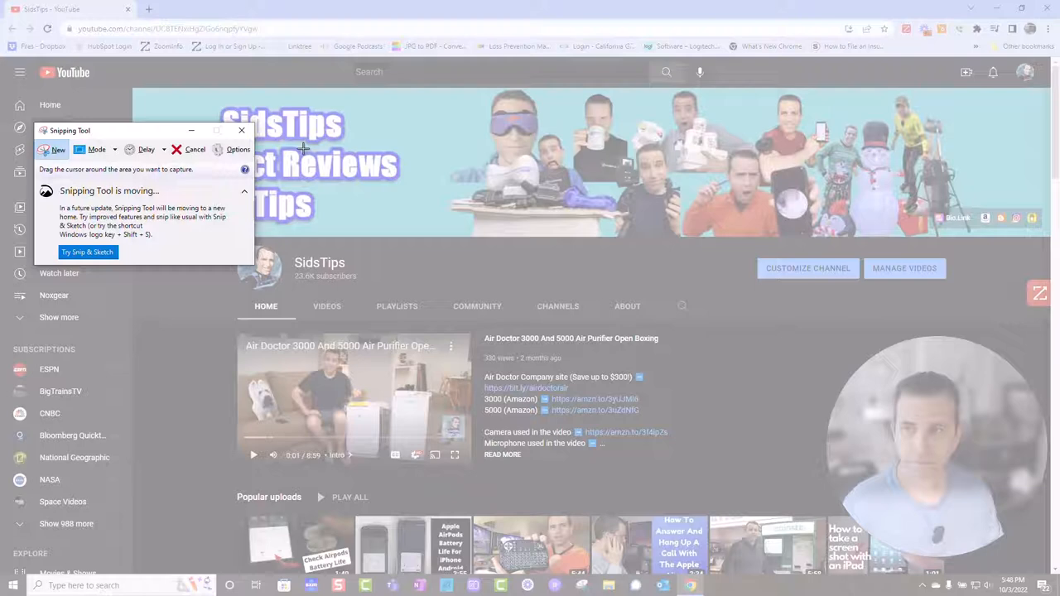
{"action": "left_click", "coordinate": [53, 149]}
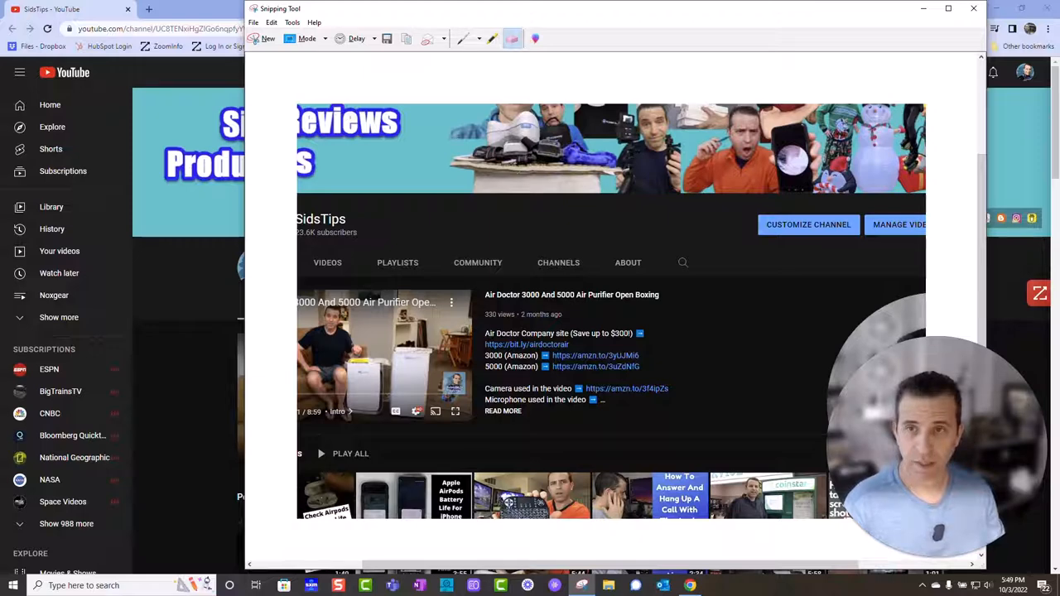
{"action": "mouse_move", "coordinate": [513, 40]}
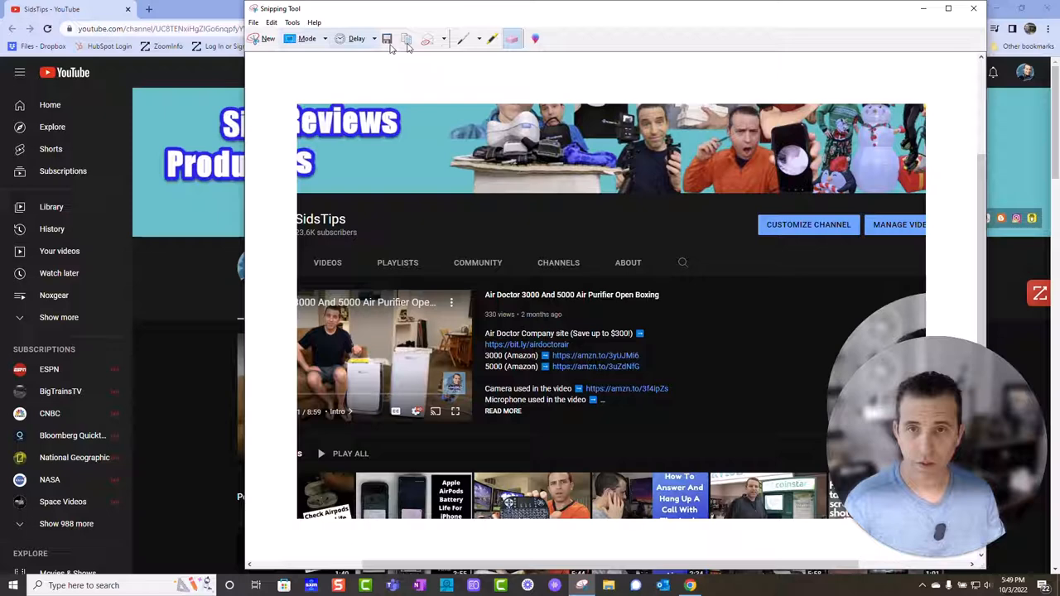
{"action": "mouse_move", "coordinate": [537, 40]}
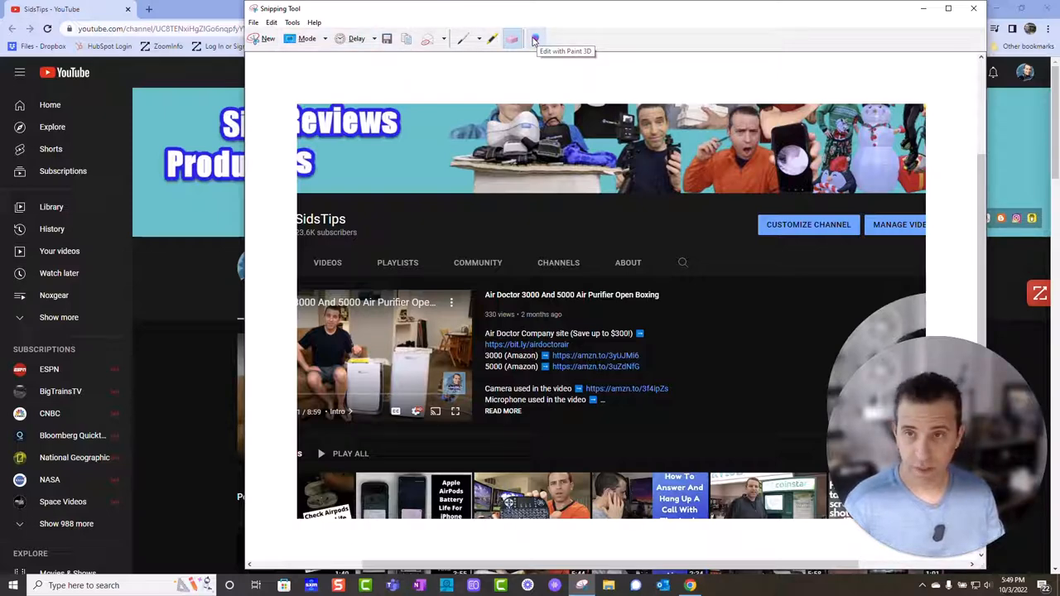
{"action": "mouse_move", "coordinate": [514, 40]}
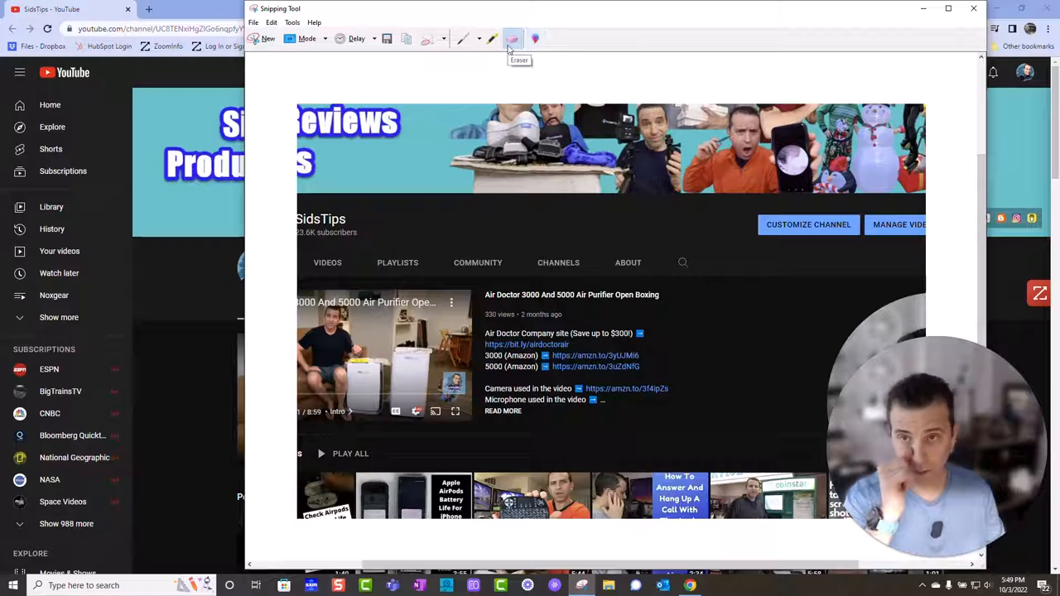
{"action": "mouse_move", "coordinate": [262, 40]}
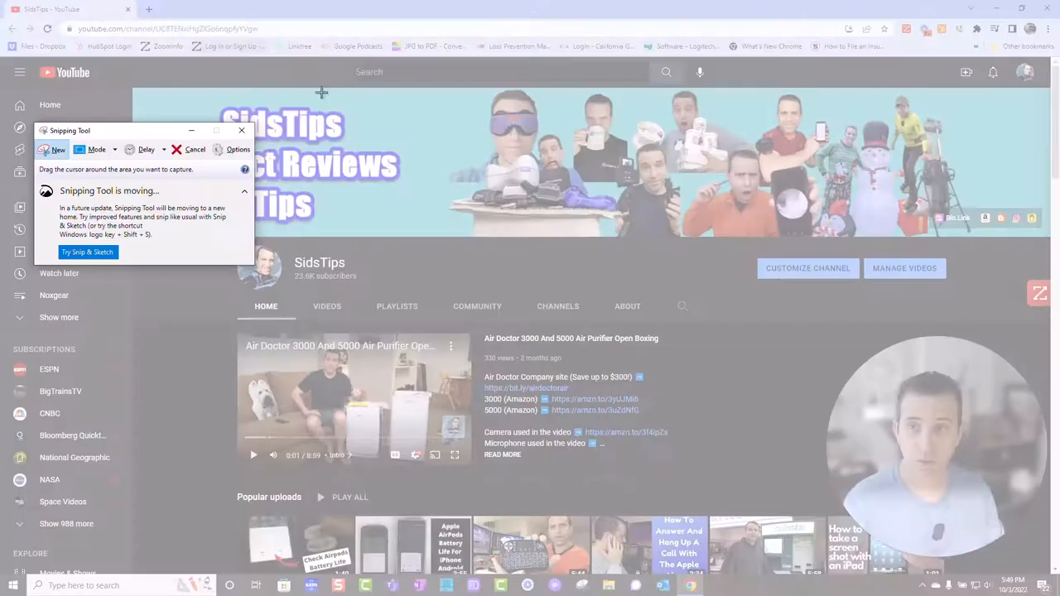
Step: Bring up the snip mode choices for a new snip, with Window Snip highlighted
{"action": "left_click", "coordinate": [96, 149]}
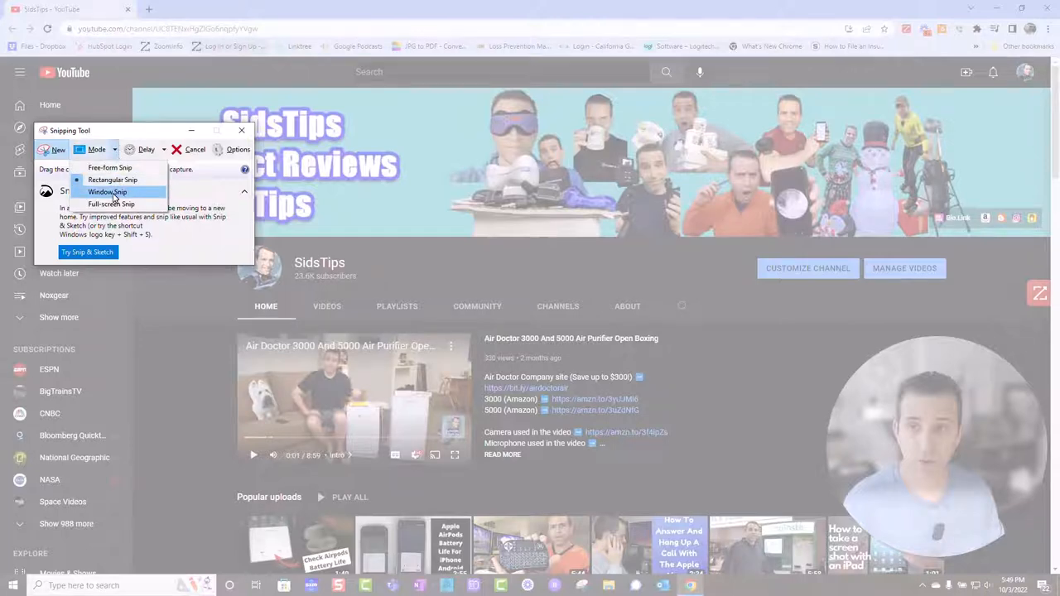
Step: Capture a Window Snip of the house-behind-tree-branches photo window
{"action": "left_click", "coordinate": [106, 192]}
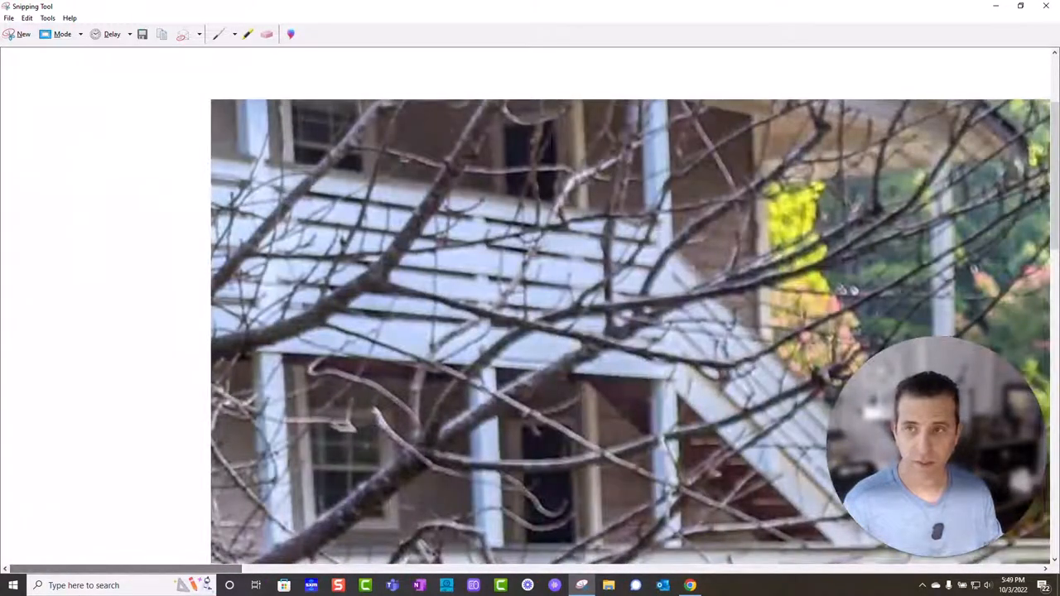
Step: Show the capture delay choices, currently set to no delay
{"action": "left_click", "coordinate": [113, 33]}
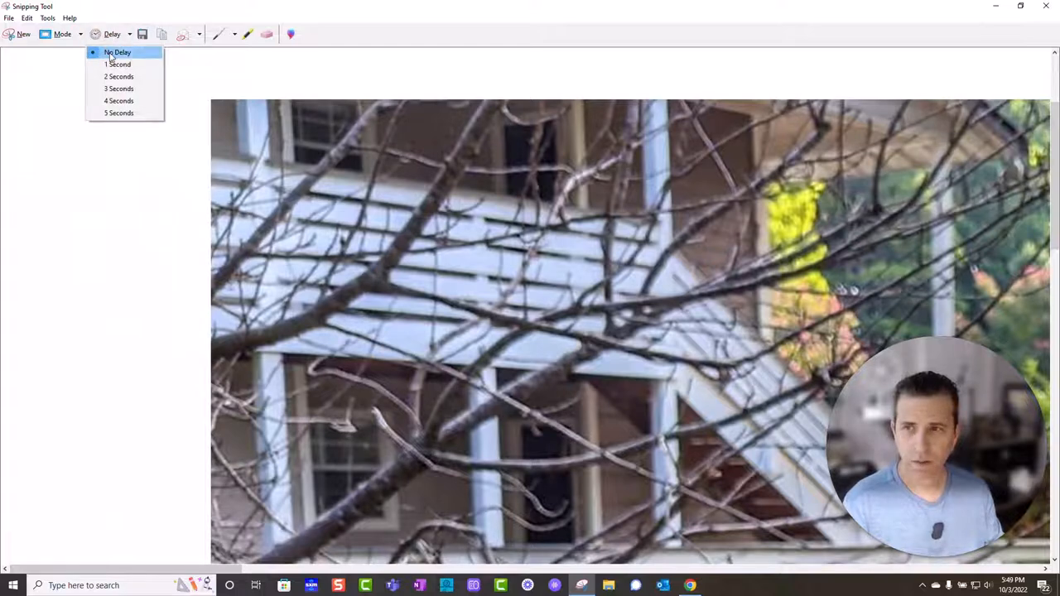
{"action": "mouse_move", "coordinate": [119, 89]}
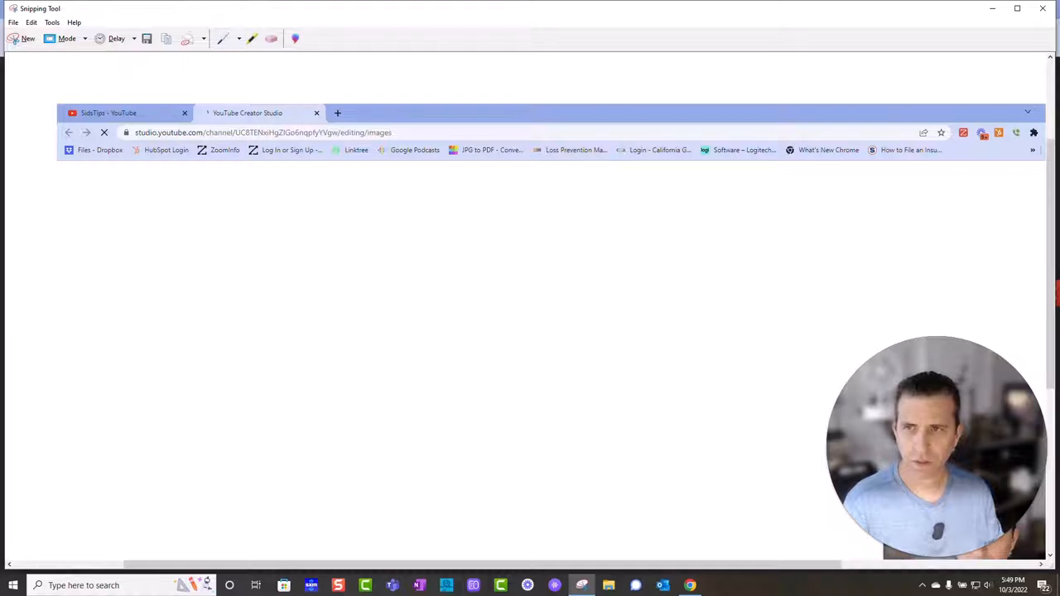
{"action": "mouse_move", "coordinate": [116, 39]}
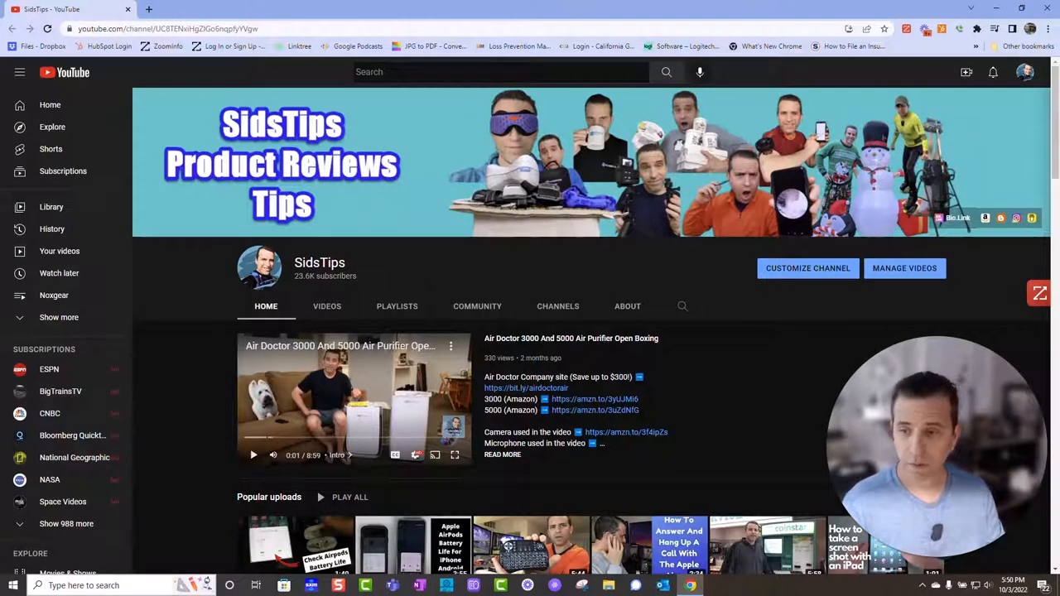
Step: Launch Snip & Sketch and review the delayed-snip choices and the extra options menu
{"action": "left_click", "coordinate": [13, 586]}
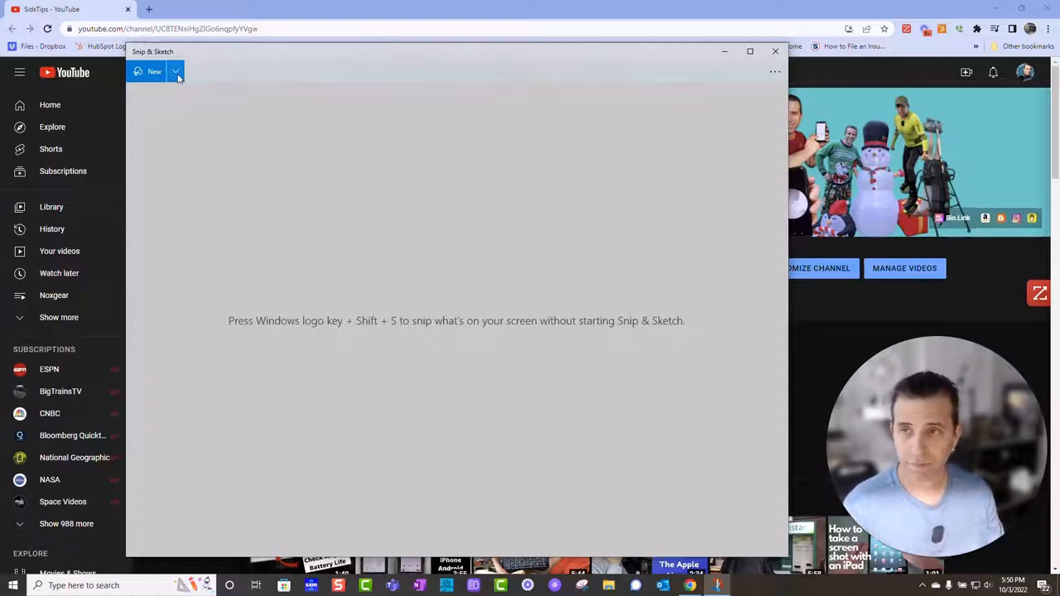
{"action": "left_click", "coordinate": [175, 71]}
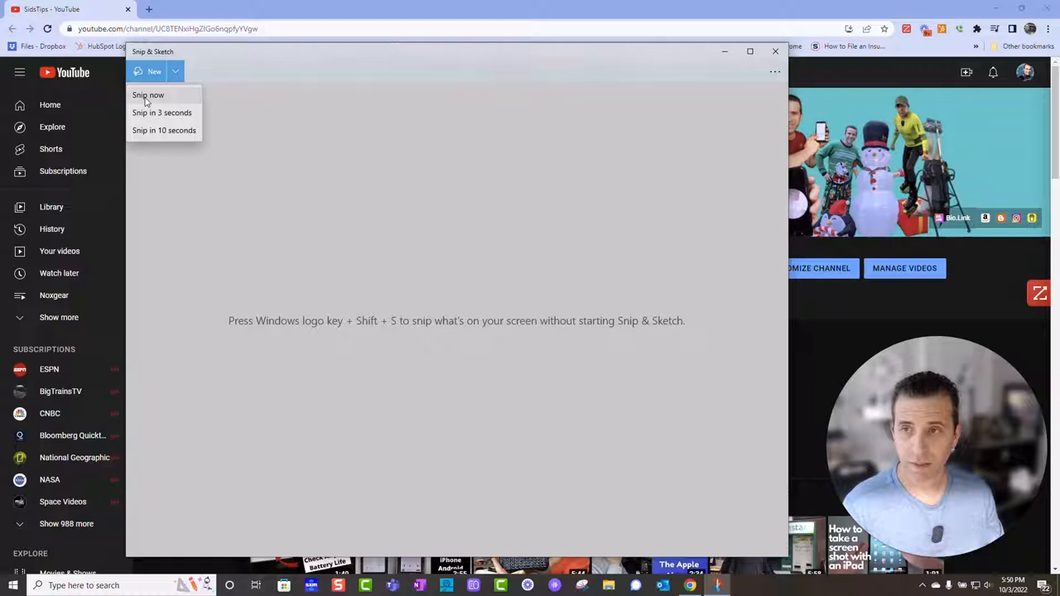
{"action": "mouse_move", "coordinate": [164, 129]}
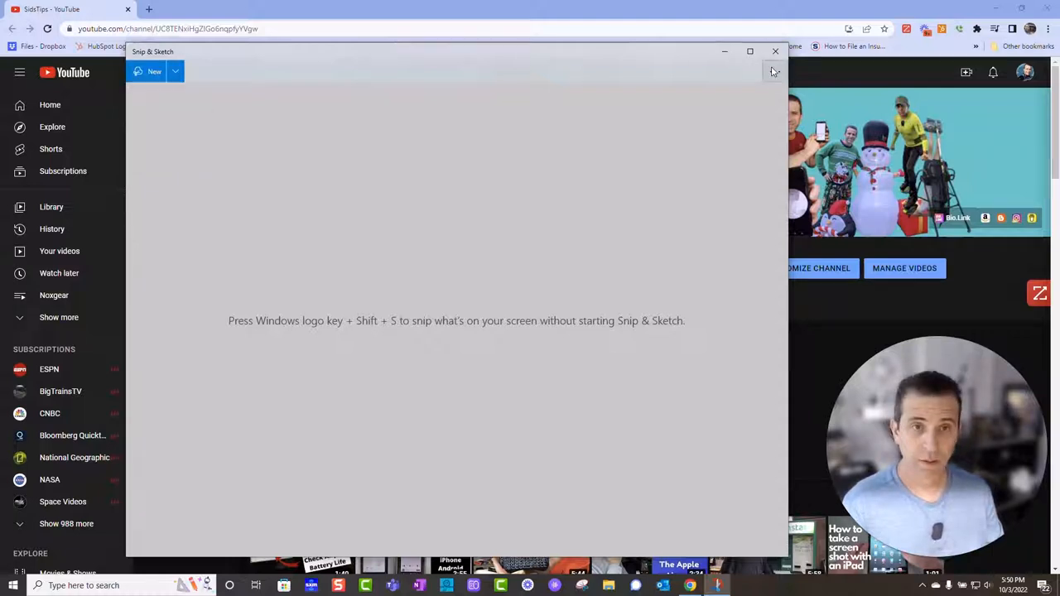
{"action": "left_click", "coordinate": [775, 72]}
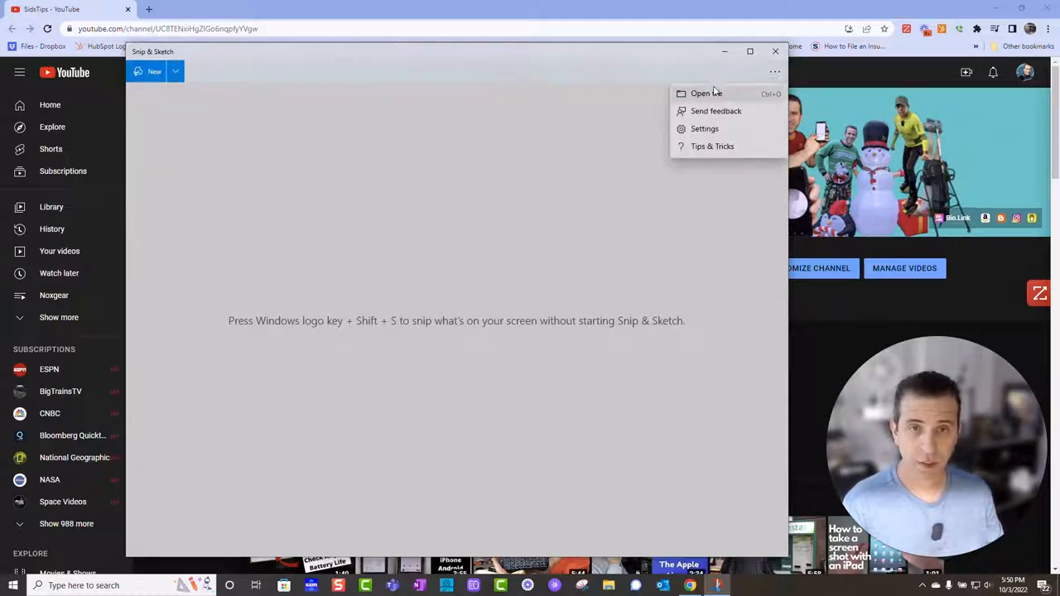
{"action": "mouse_move", "coordinate": [712, 145]}
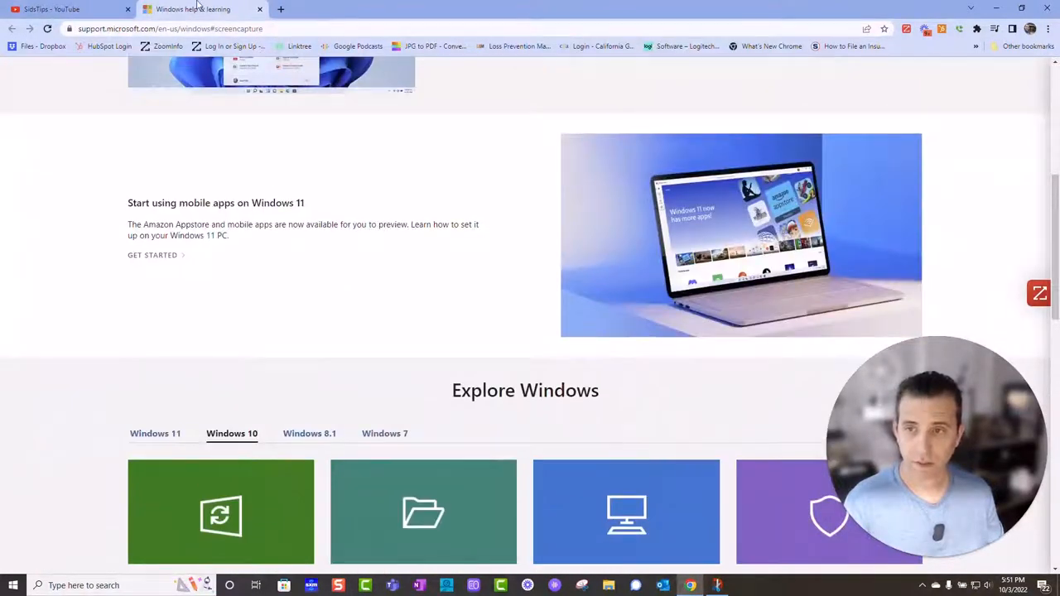
Step: Return from the Tips & tricks help page to the channel and begin a new snip
{"action": "left_click", "coordinate": [58, 9]}
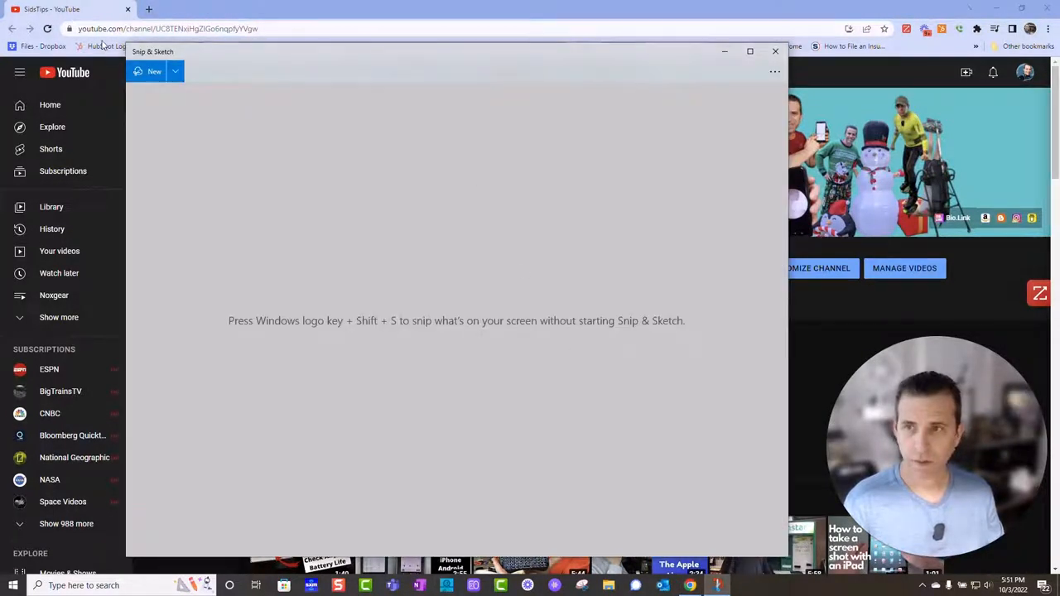
{"action": "left_click", "coordinate": [775, 51]}
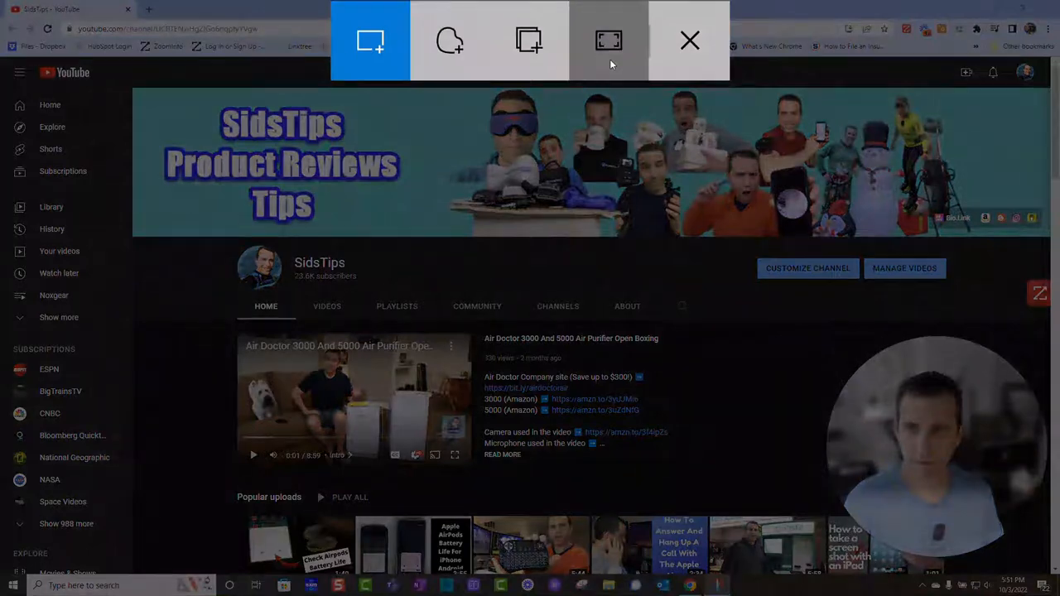
{"action": "mouse_move", "coordinate": [371, 39]}
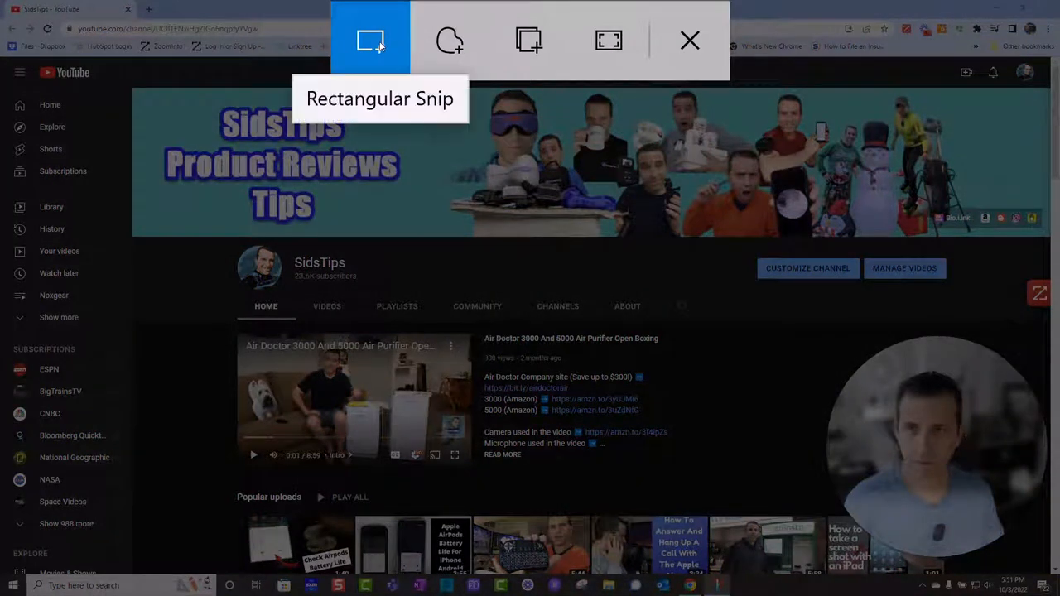
{"action": "mouse_move", "coordinate": [450, 39]}
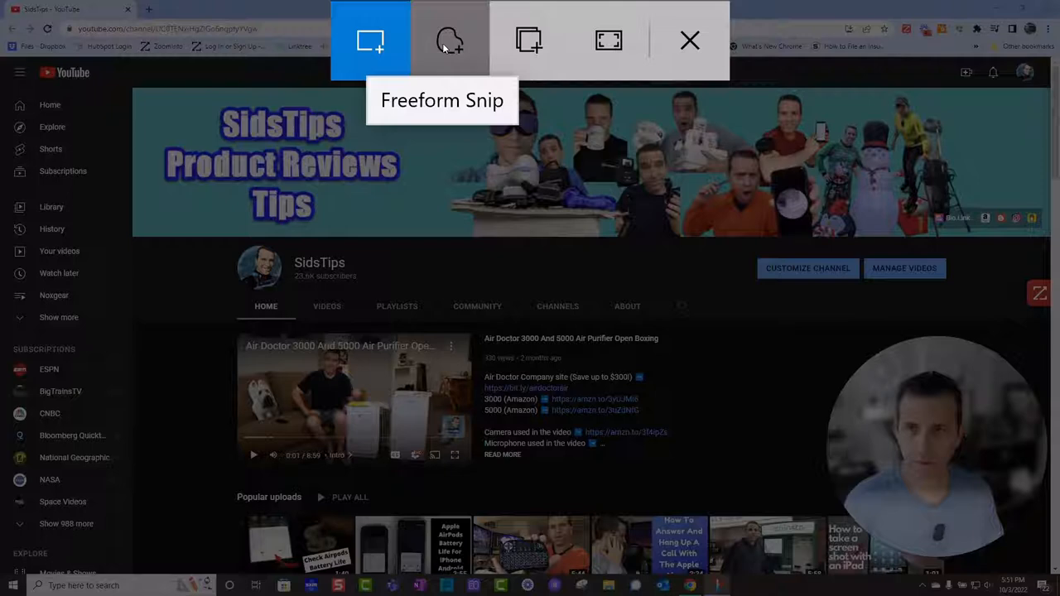
{"action": "mouse_move", "coordinate": [609, 40]}
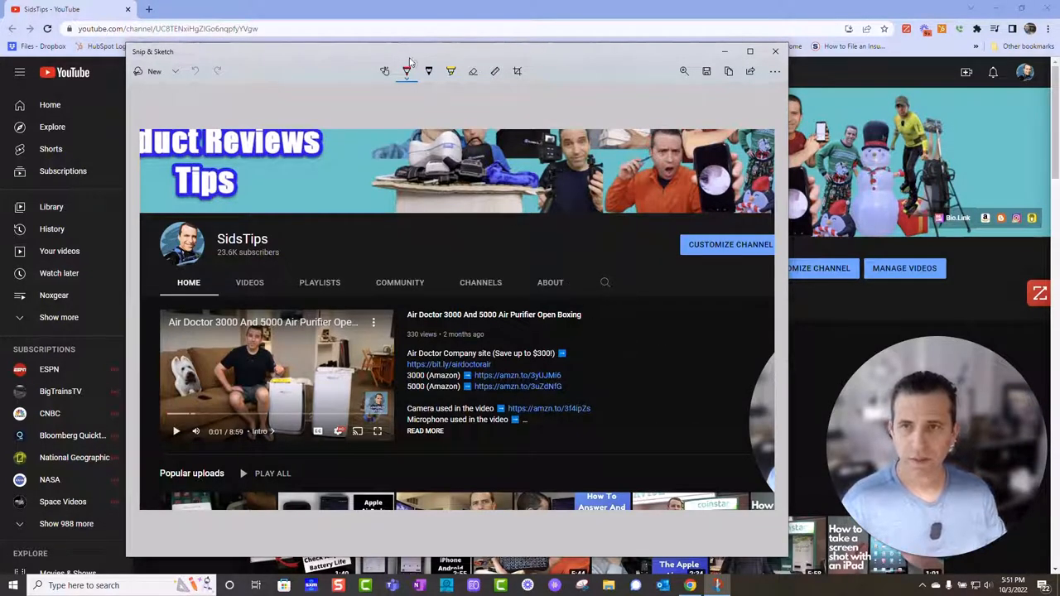
{"action": "mouse_move", "coordinate": [384, 75]}
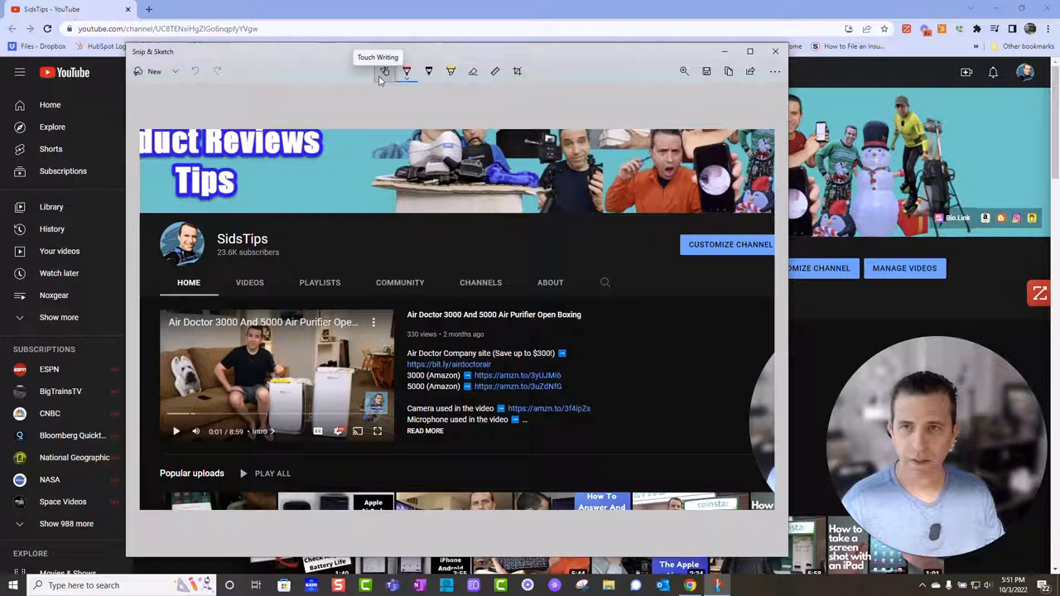
{"action": "left_click_drag", "start_coordinate": [281, 346], "coordinate": [348, 356]}
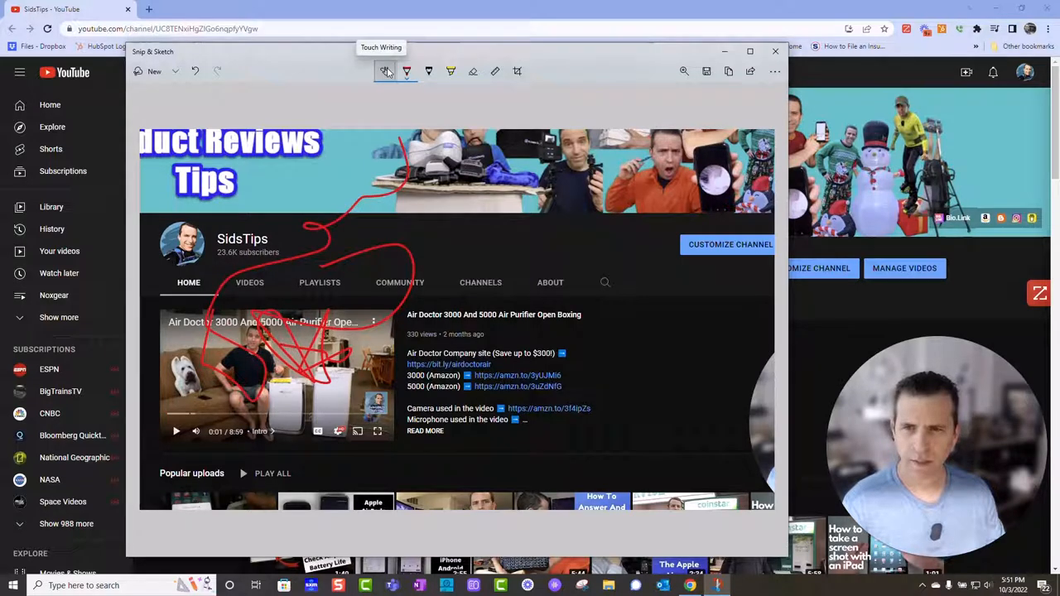
{"action": "left_click", "coordinate": [406, 71]}
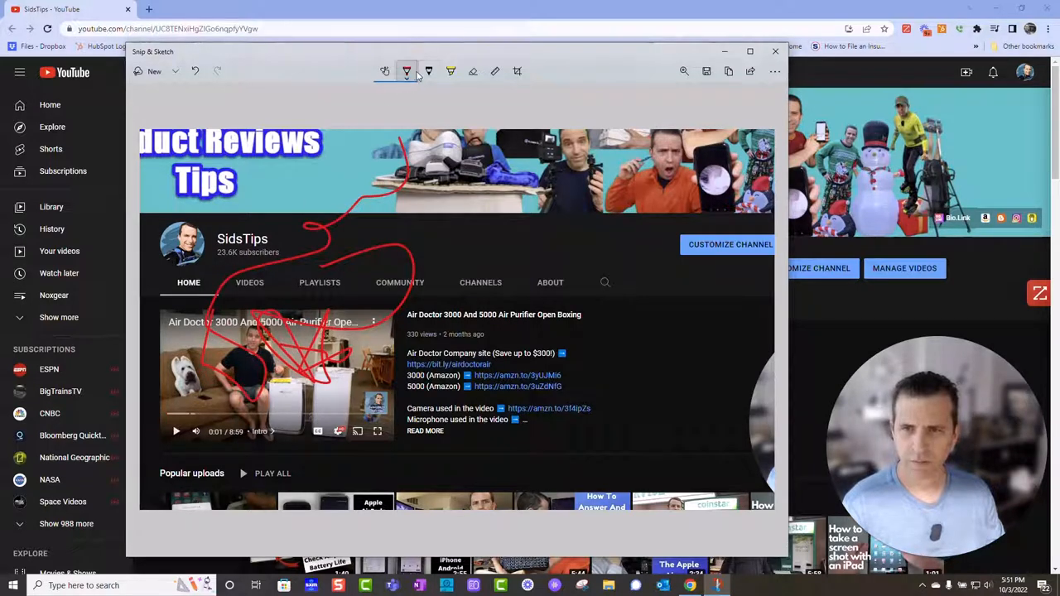
{"action": "left_click", "coordinate": [428, 71]}
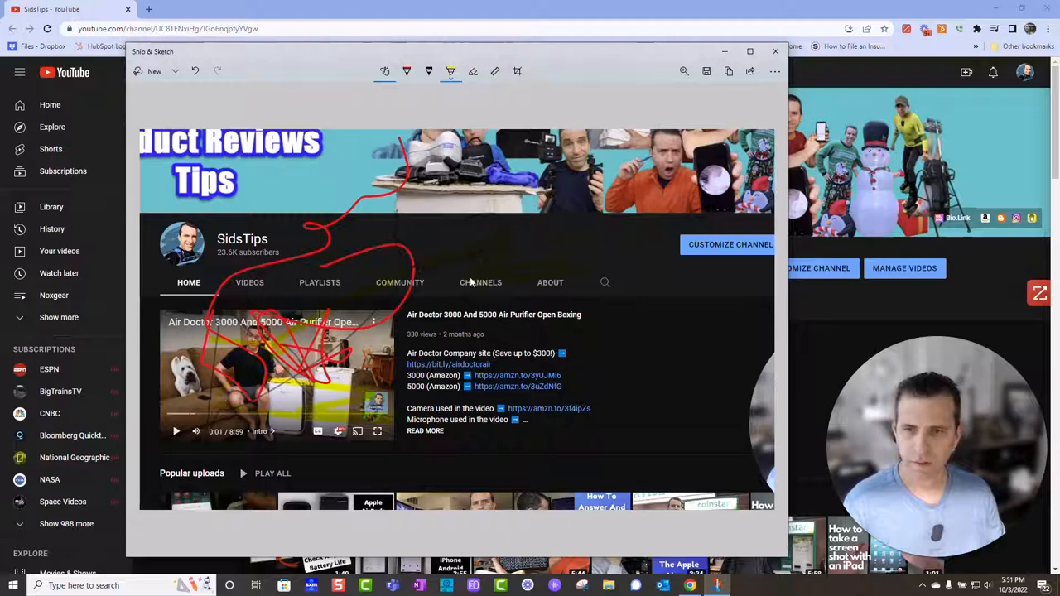
{"action": "mouse_move", "coordinate": [473, 71]}
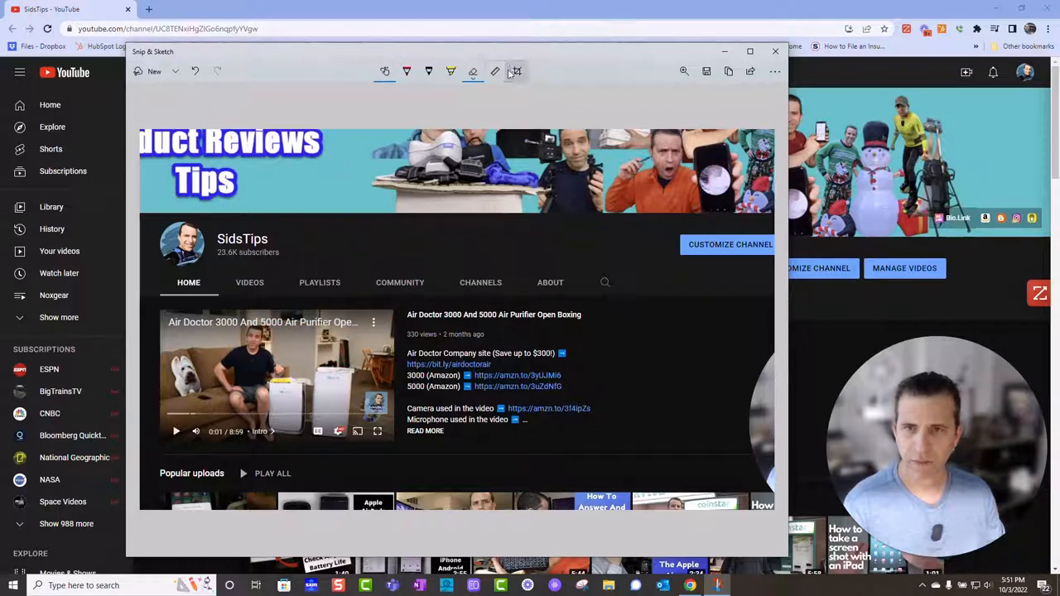
{"action": "mouse_move", "coordinate": [495, 71]}
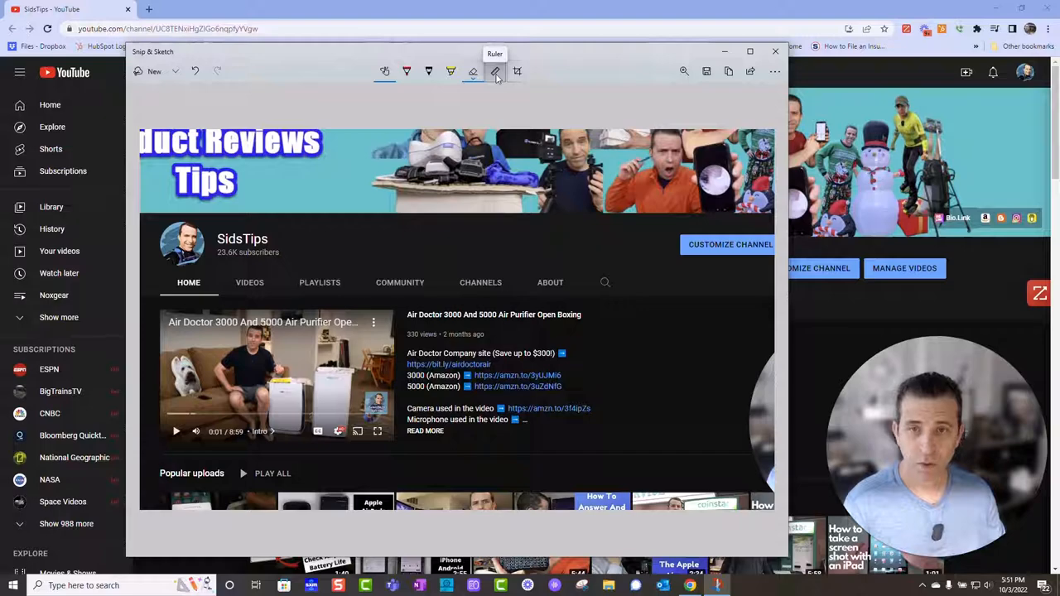
Step: Show and hide the ruler guide, then begin cropping the snip around the description links
{"action": "left_click", "coordinate": [494, 71]}
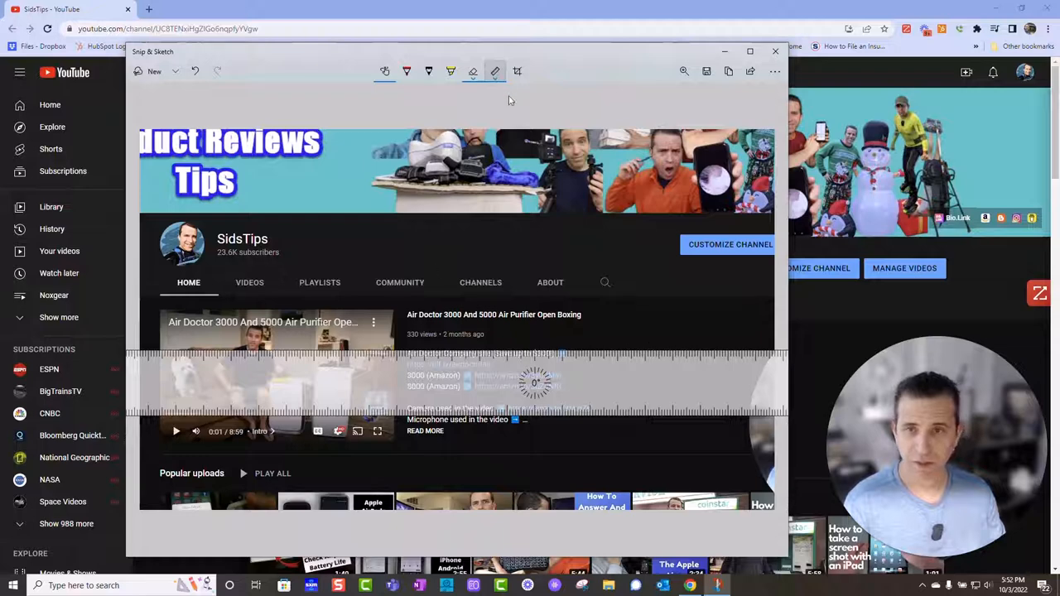
{"action": "left_click", "coordinate": [494, 71]}
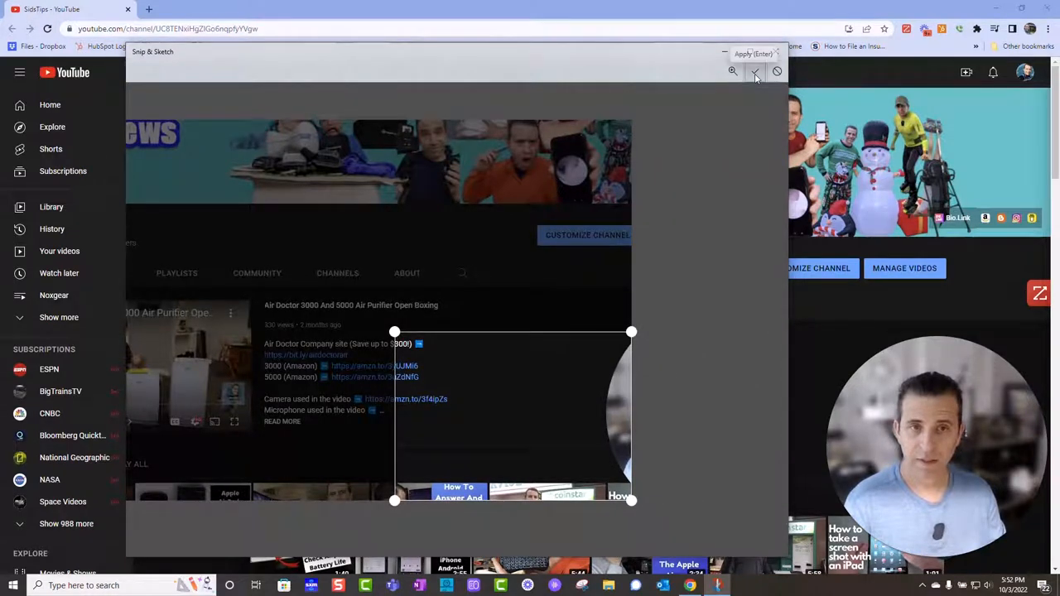
Step: Apply the crop to the description area and review the Share and more-options menus
{"action": "left_click", "coordinate": [753, 71]}
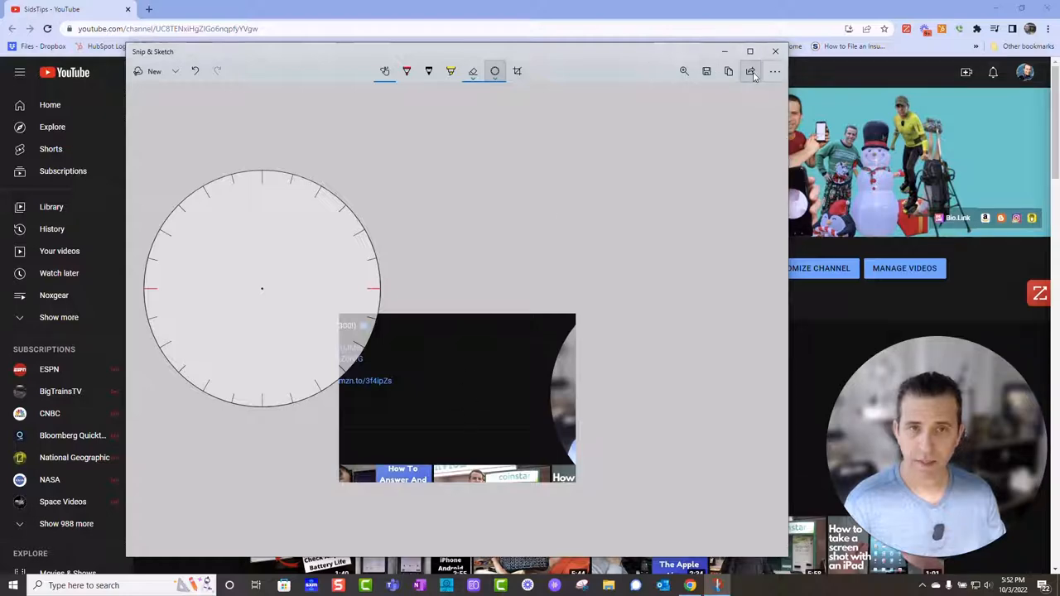
{"action": "left_click", "coordinate": [750, 71]}
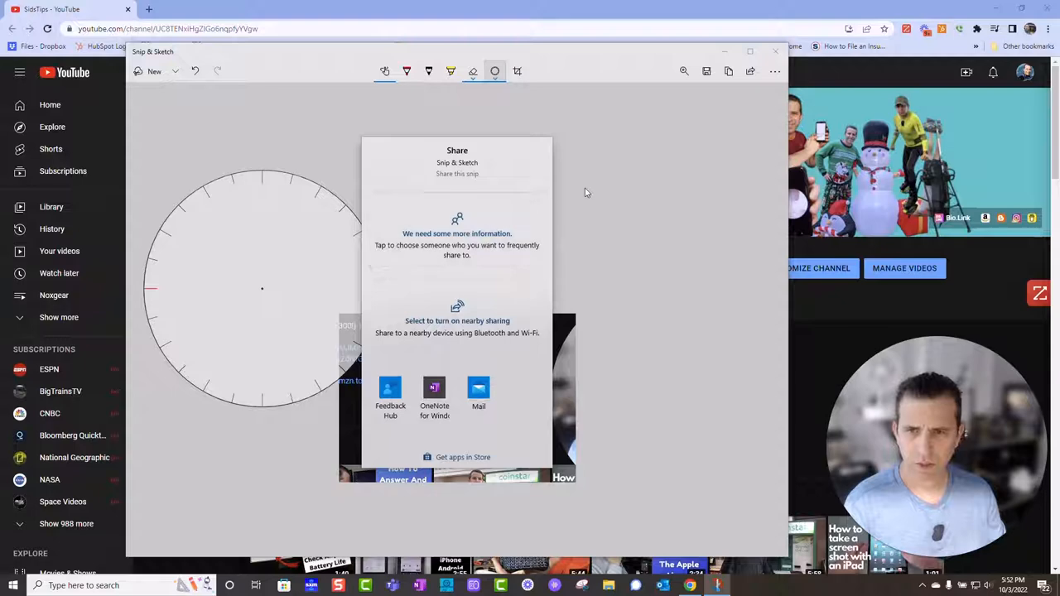
{"action": "left_click", "coordinate": [775, 71]}
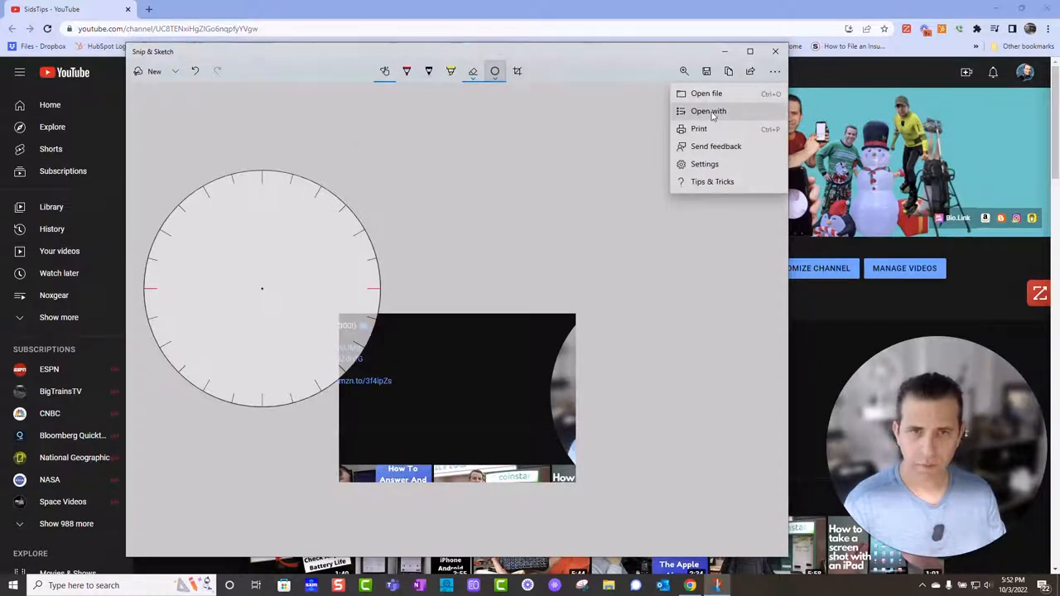
{"action": "left_click", "coordinate": [555, 92]}
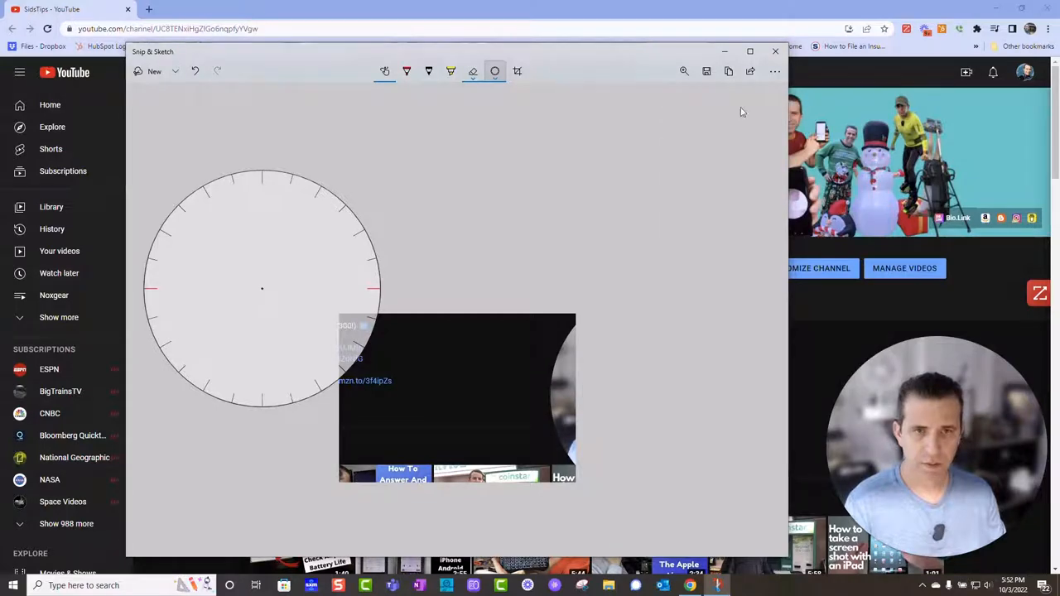
Step: Begin a fresh screen snip over the channel page
{"action": "left_click", "coordinate": [775, 71]}
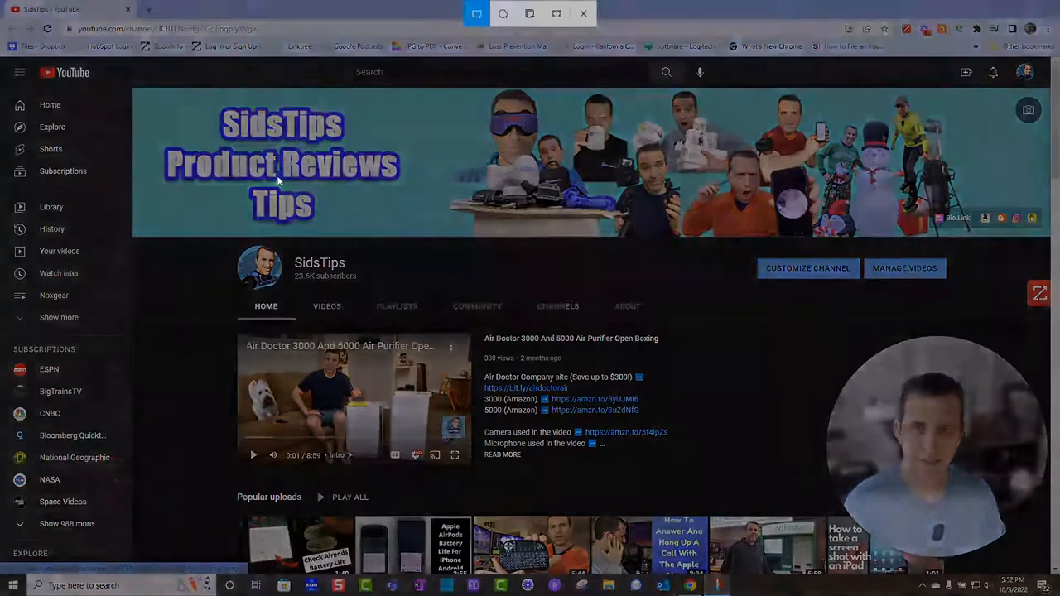
{"action": "mouse_move", "coordinate": [503, 13]}
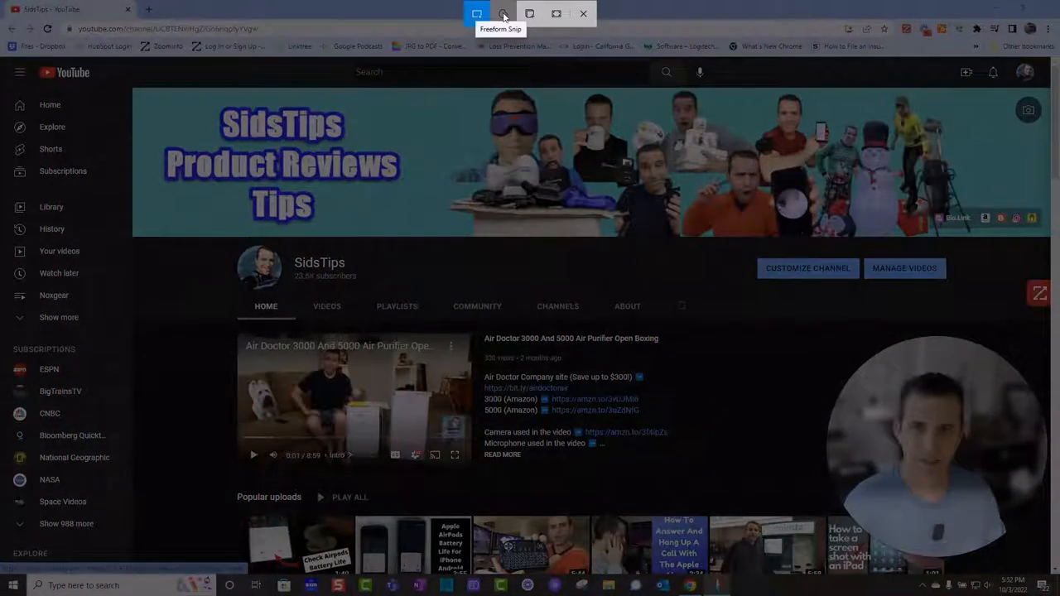
Step: Capture a freeform snip of the channel banner and description, then begin another snip
{"action": "left_click", "coordinate": [503, 13]}
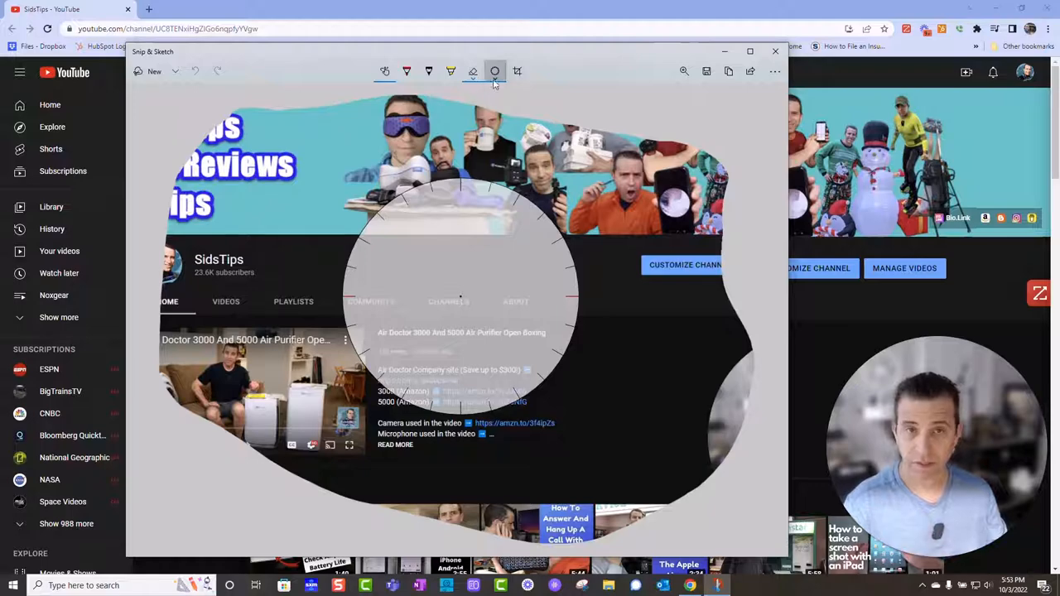
{"action": "left_click", "coordinate": [775, 51]}
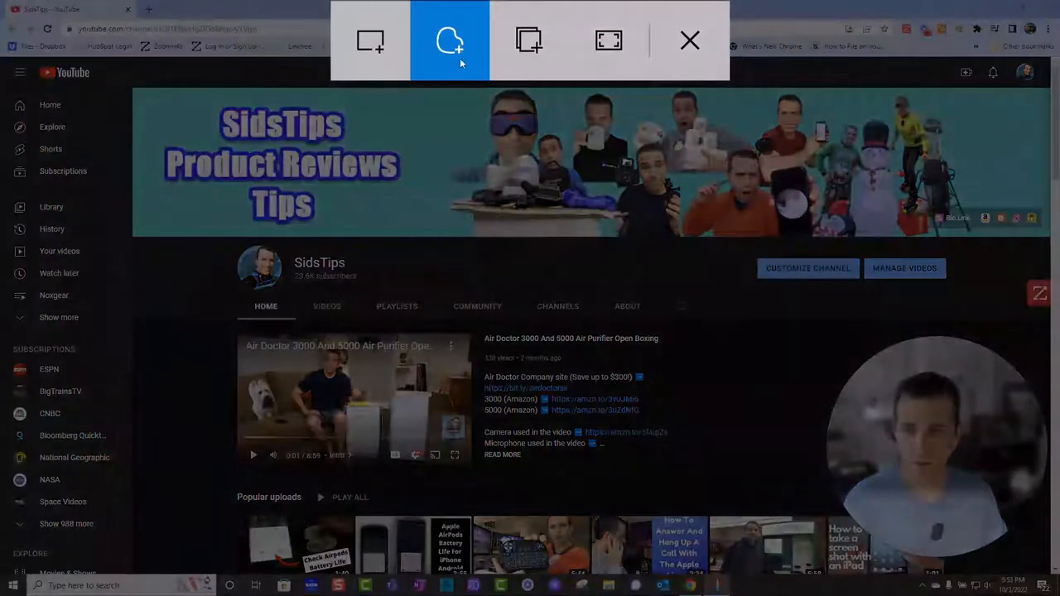
Step: Trace a wavy freehand outline around the description and webcam area
{"action": "left_click_drag", "start_coordinate": [373, 153], "coordinate": [563, 162]}
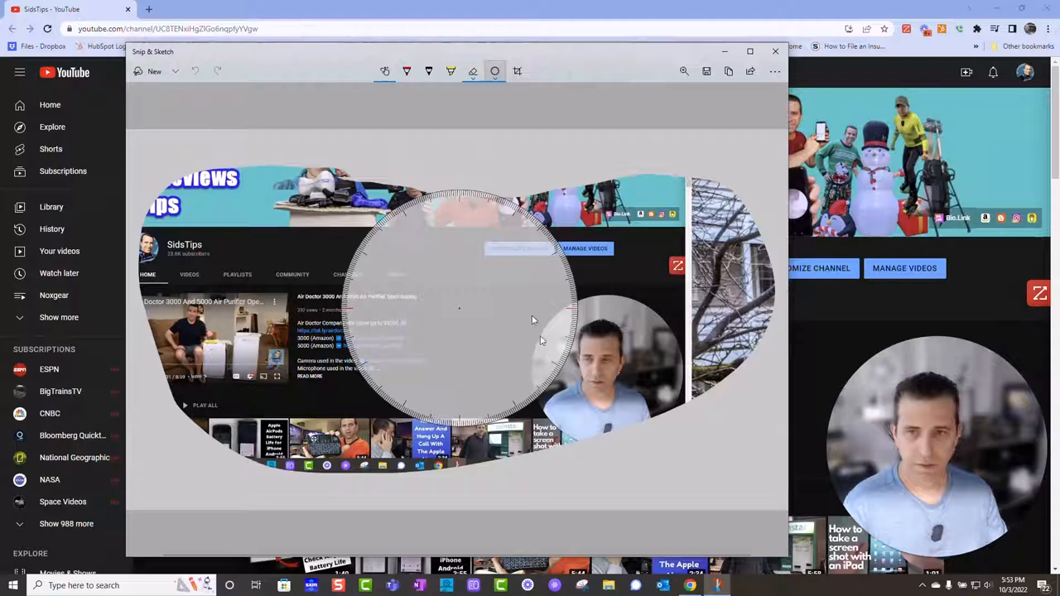
Step: Turn off the protractor overlay from the Ruler guide list
{"action": "left_click", "coordinate": [494, 71]}
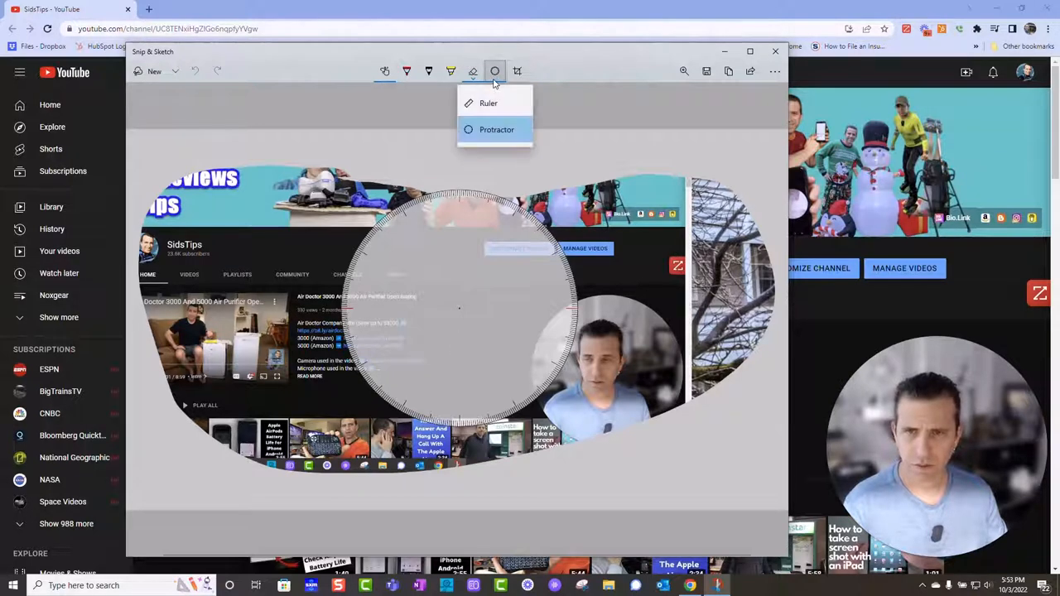
{"action": "left_click", "coordinate": [497, 129]}
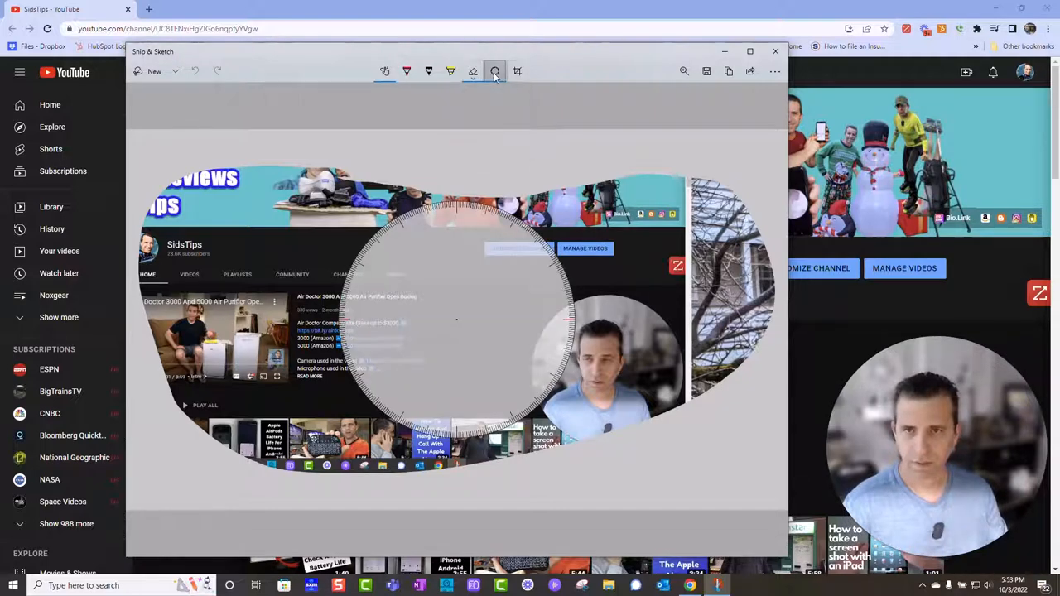
{"action": "left_click", "coordinate": [495, 72]}
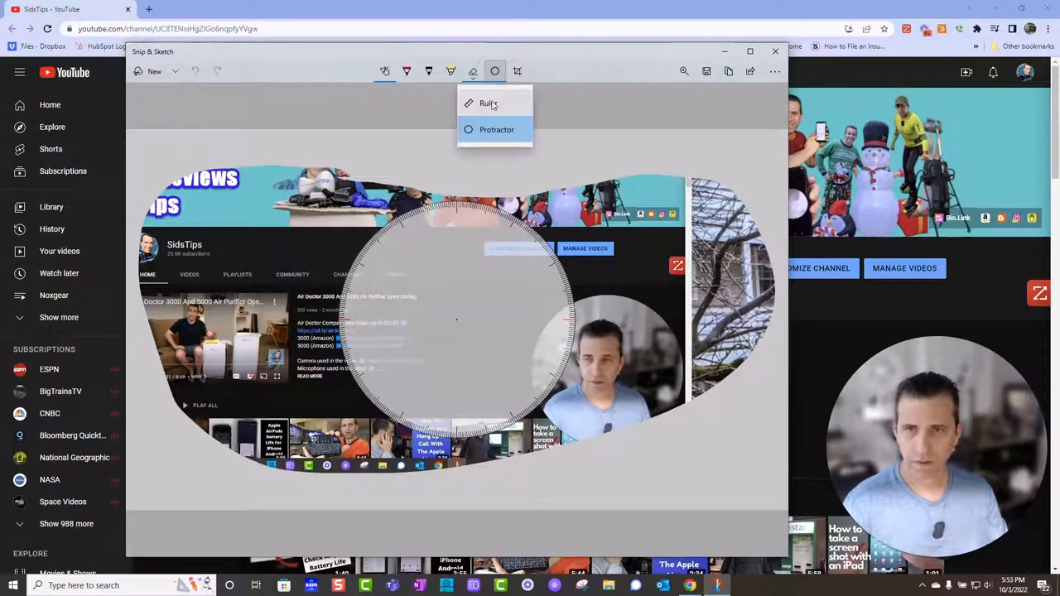
{"action": "left_click", "coordinate": [517, 71]}
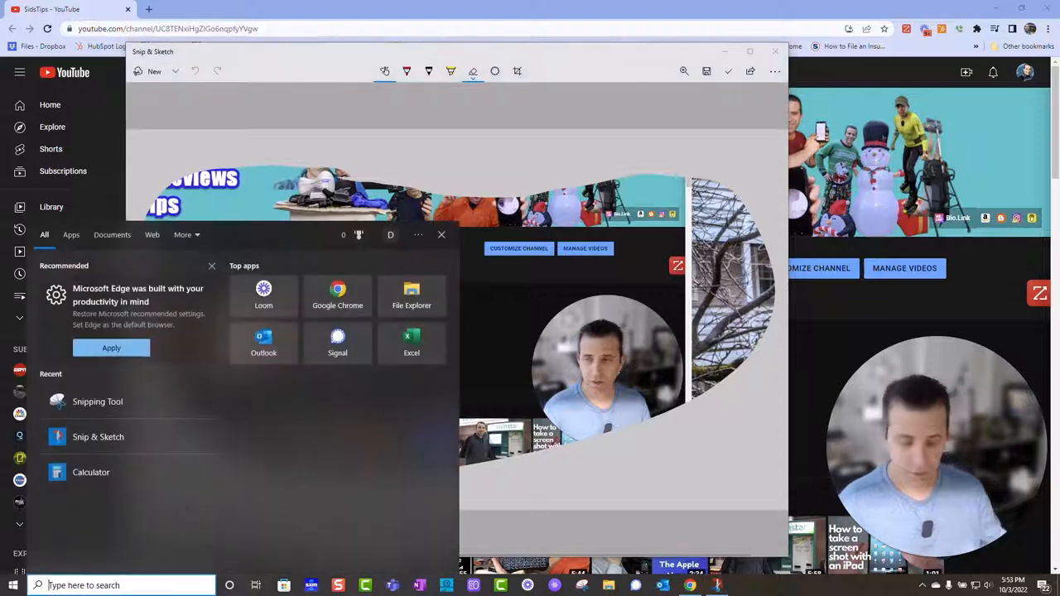
Step: Search 'snip' in Start, close Snip & Sketch and launch Snipping Tool from Recent
{"action": "type", "text": "snip"}
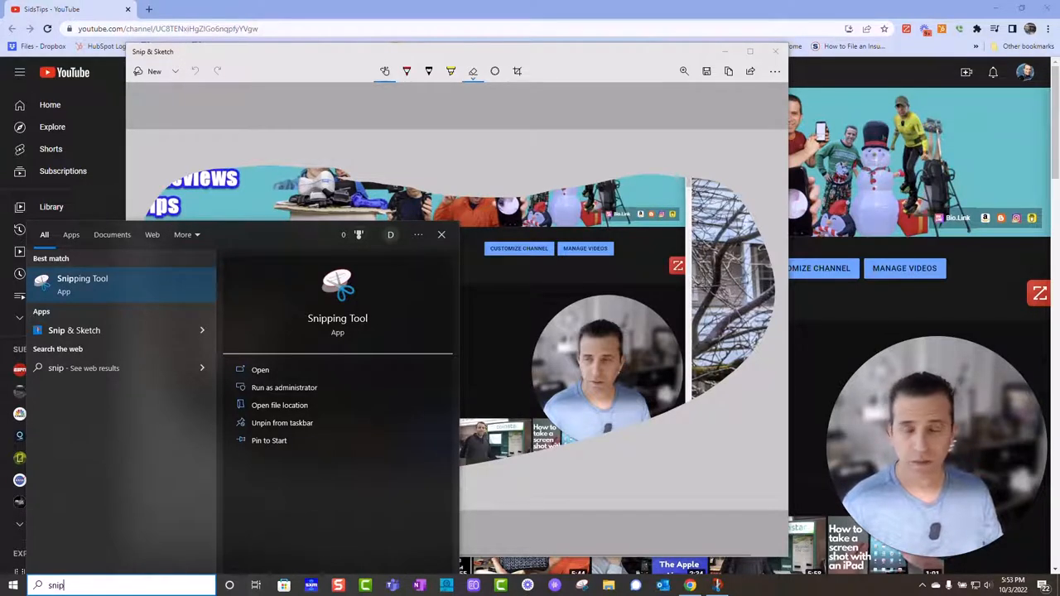
{"action": "mouse_move", "coordinate": [553, 146]}
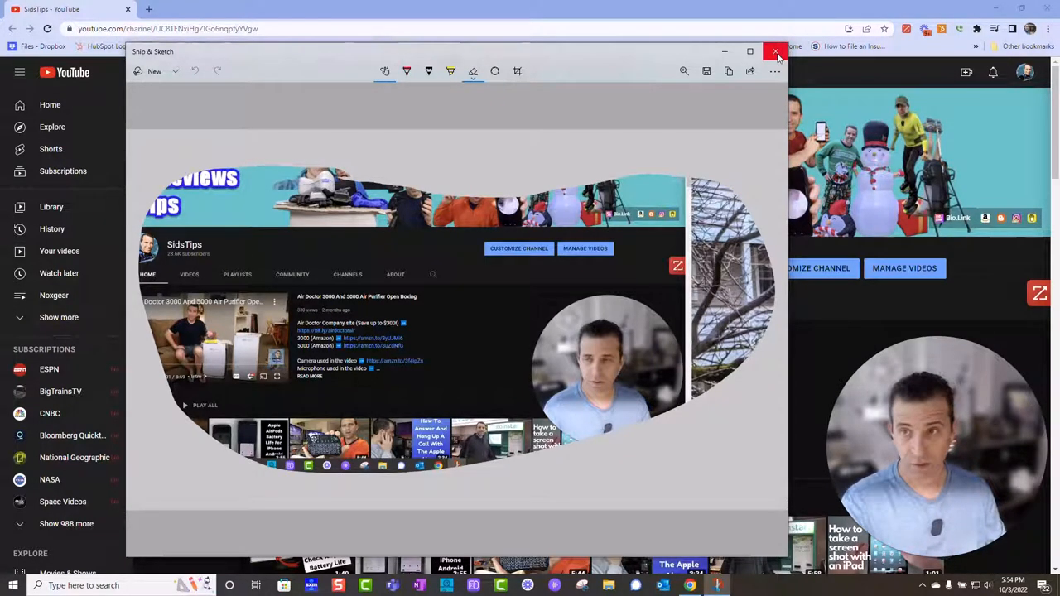
{"action": "left_click", "coordinate": [774, 51]}
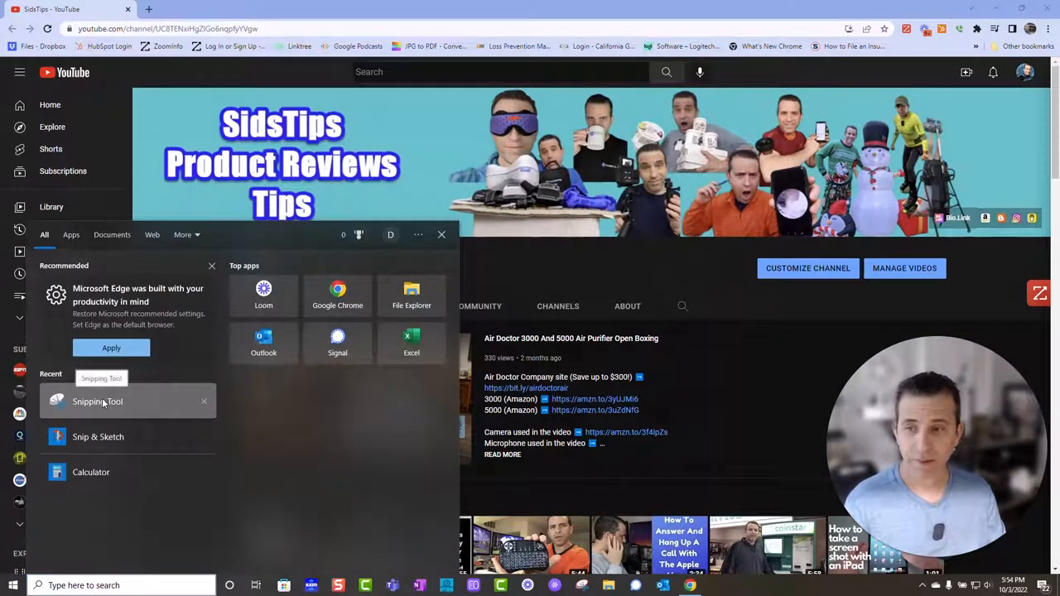
{"action": "left_click", "coordinate": [98, 402]}
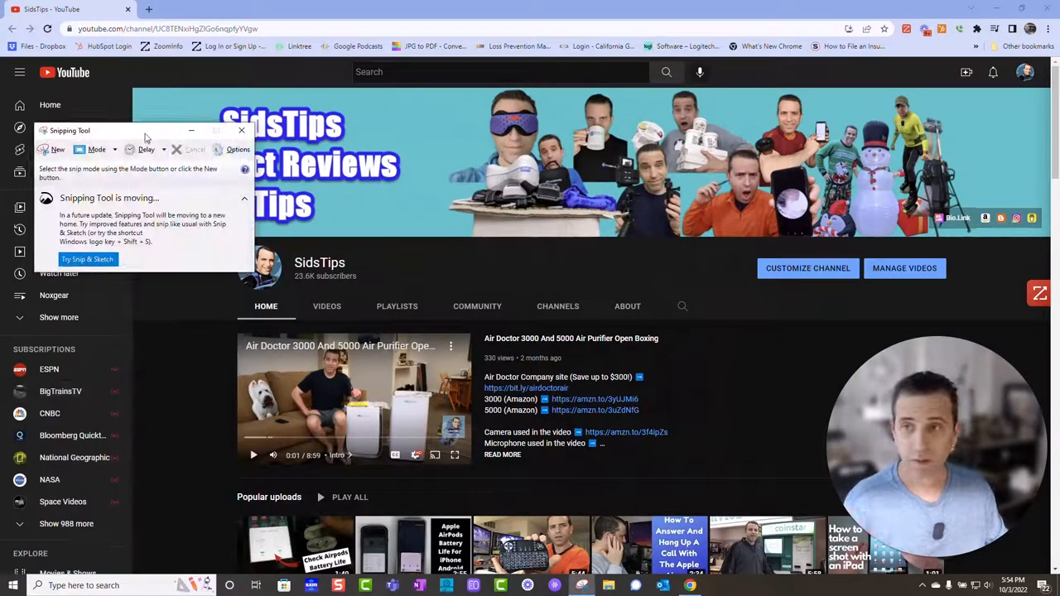